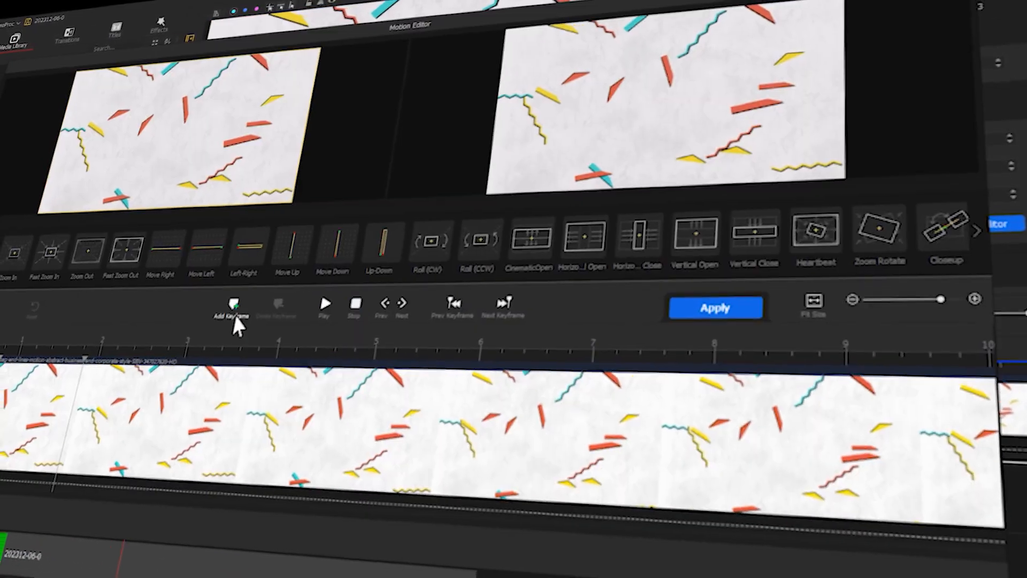
Step: Close the Motion Editor preview and return to the Windows desktop
{"action": "left_click", "coordinate": [715, 308]}
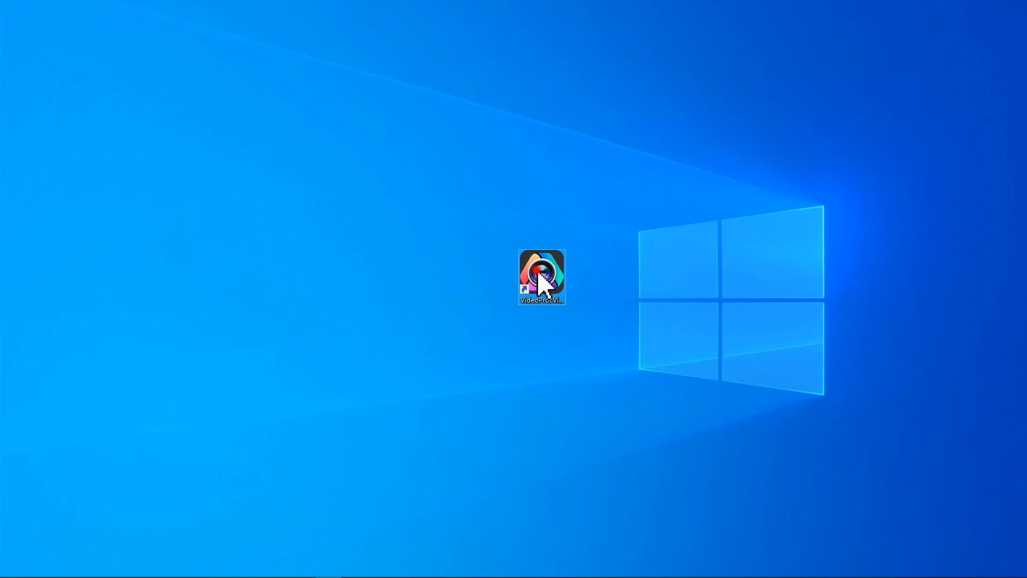
Step: Launch VideoProc Vlogger and clear the placeholder 'Text Here' title text
{"action": "double_click", "coordinate": [542, 276]}
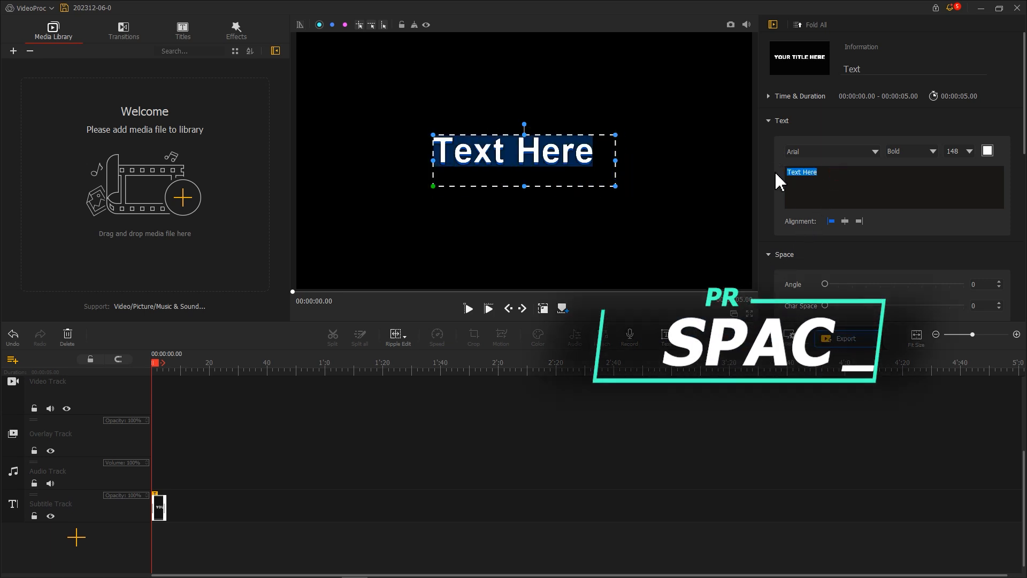
{"action": "key", "text": "delete"}
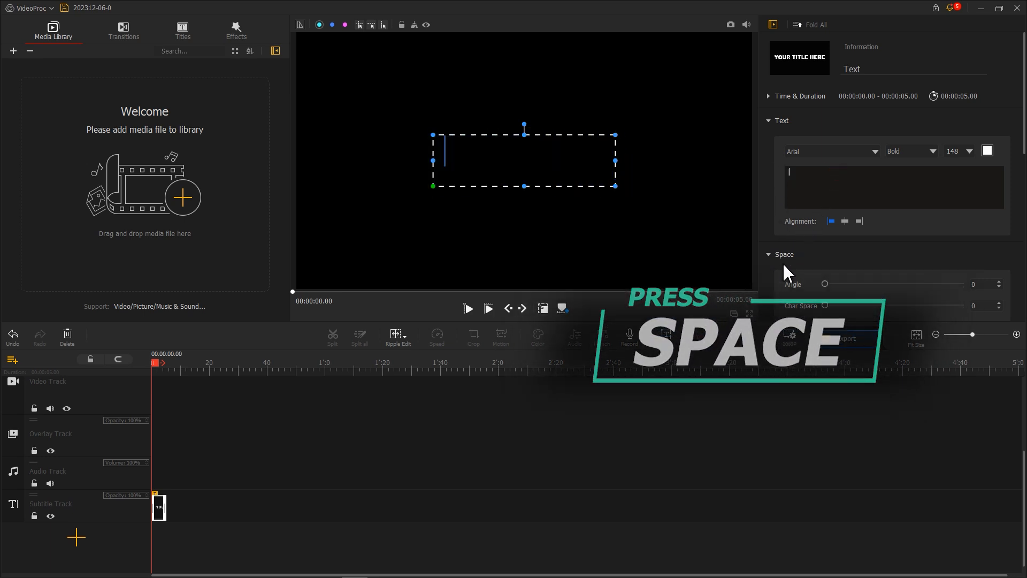
Step: Set the project background to a custom bright green via the resolution settings
{"action": "left_click", "coordinate": [790, 335]}
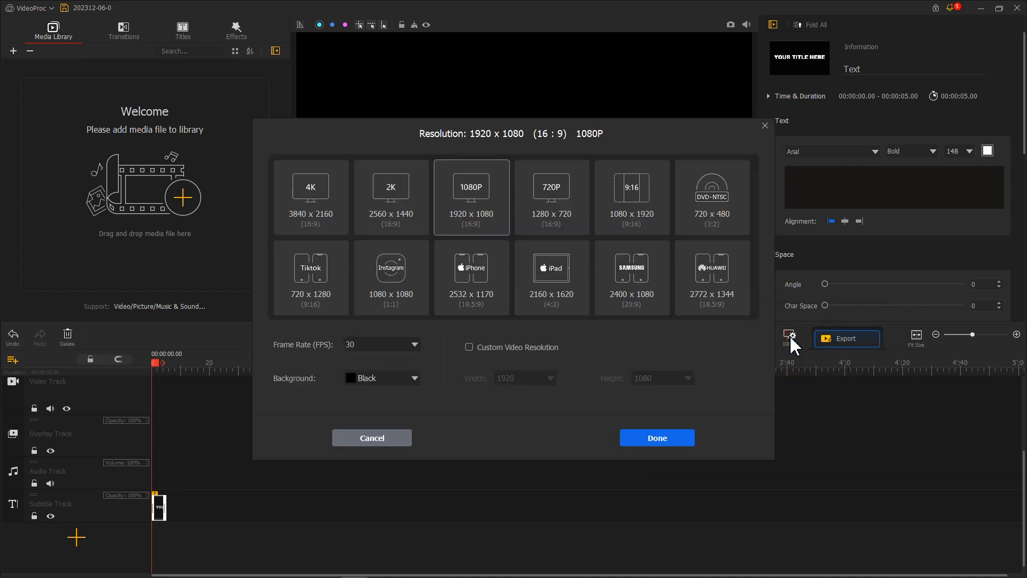
{"action": "left_click", "coordinate": [415, 378]}
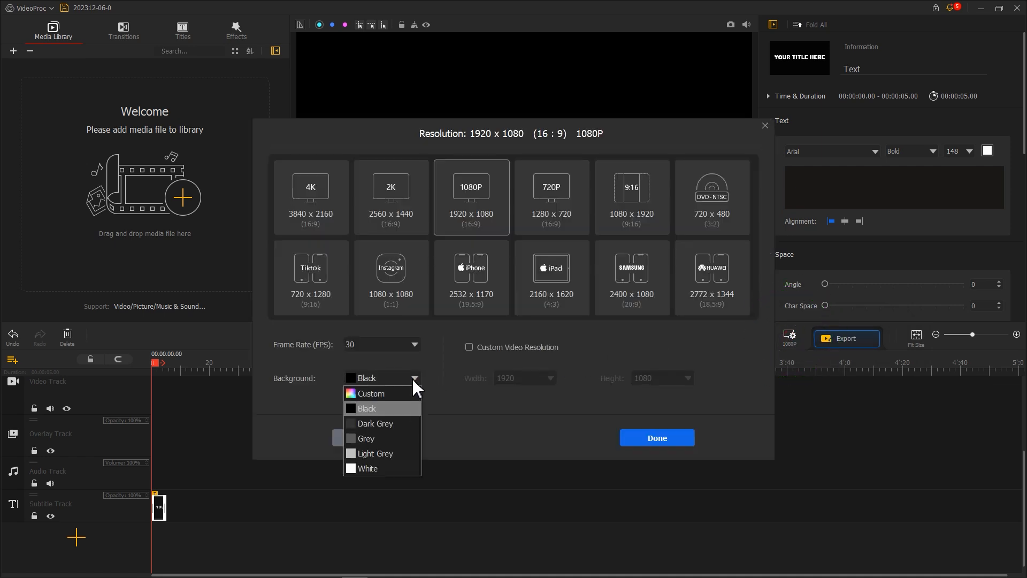
{"action": "left_click", "coordinate": [371, 394]}
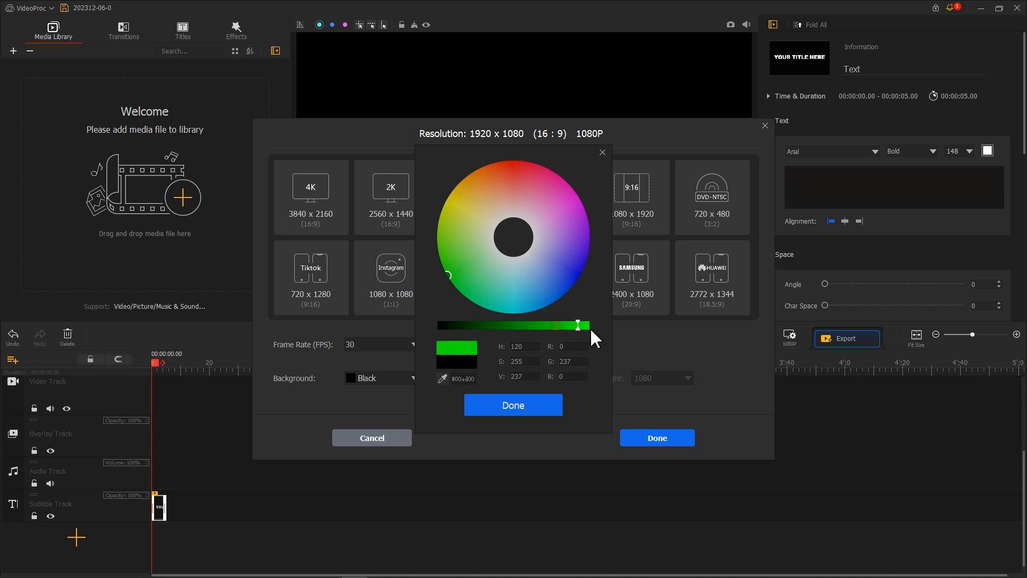
{"action": "left_click", "coordinate": [656, 438]}
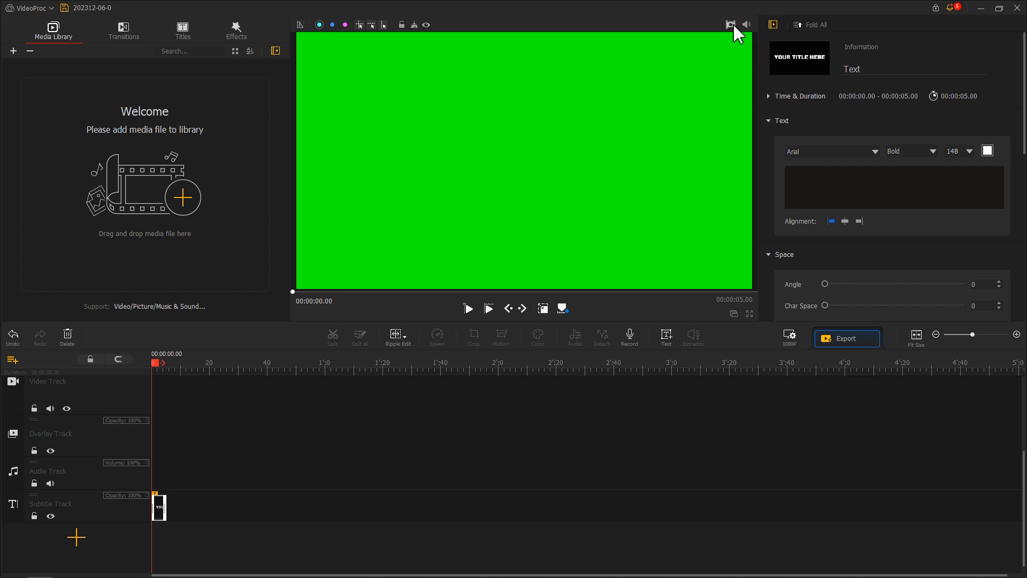
Step: Save a snapshot of the green frame and bring the PNG into the media library
{"action": "left_click", "coordinate": [729, 25]}
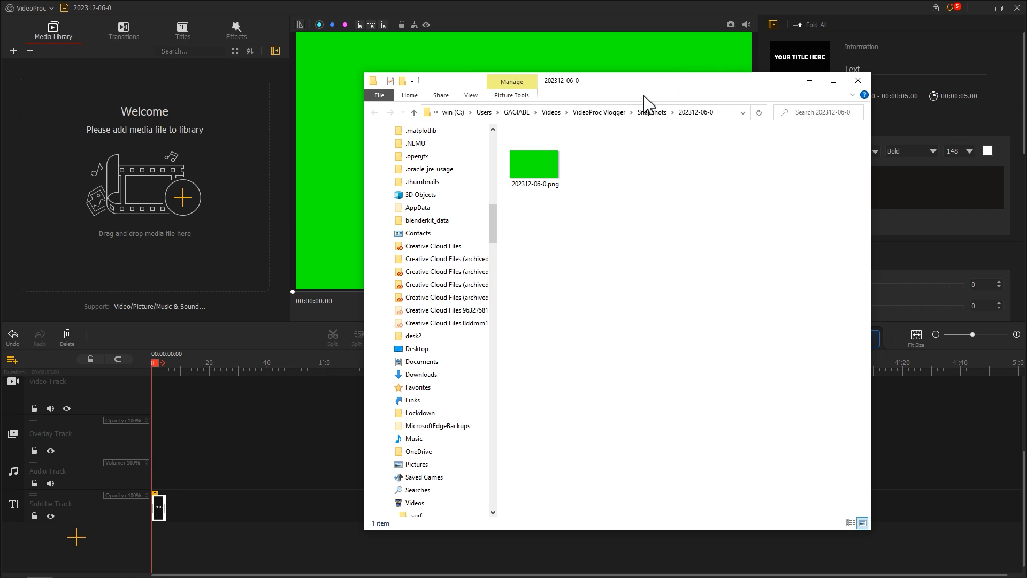
{"action": "left_click", "coordinate": [535, 163]}
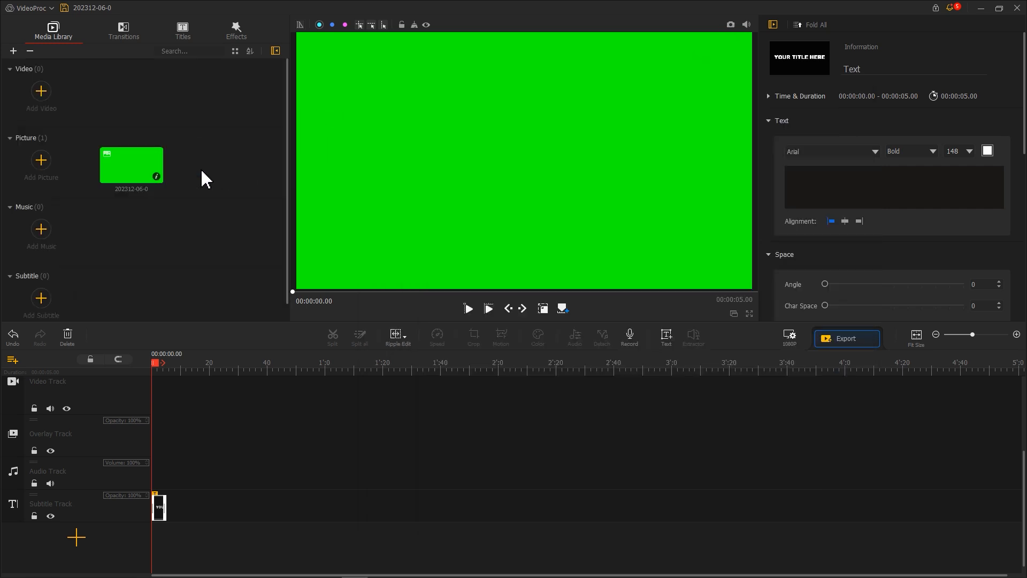
{"action": "mouse_move", "coordinate": [778, 337]}
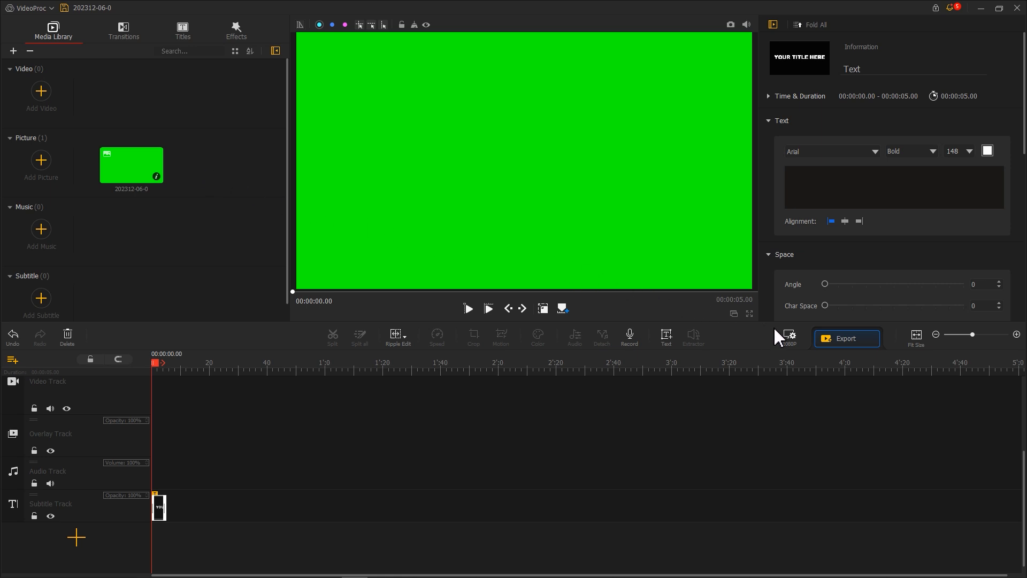
Step: Change the project background back to black
{"action": "left_click", "coordinate": [790, 335]}
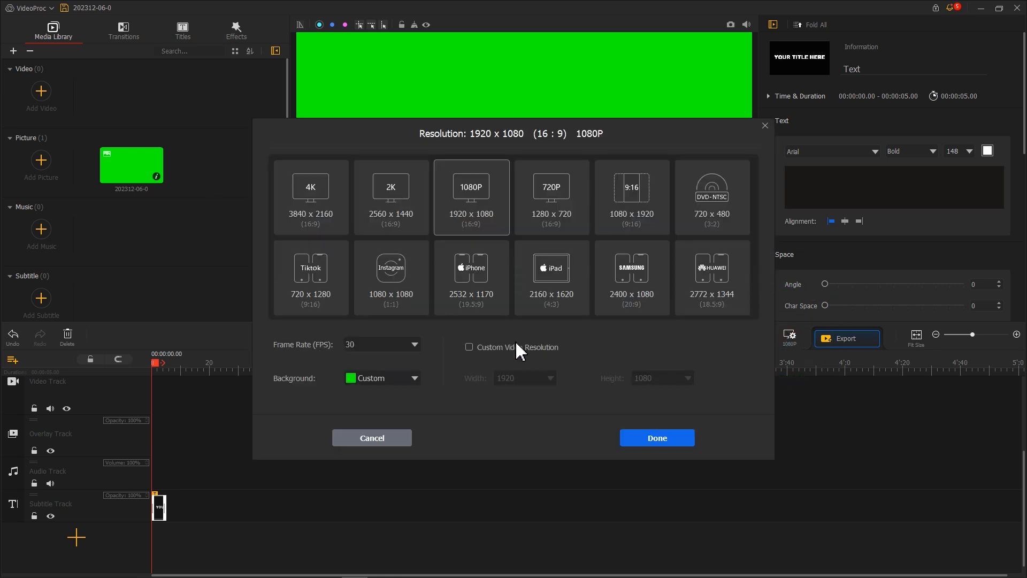
{"action": "left_click", "coordinate": [382, 378]}
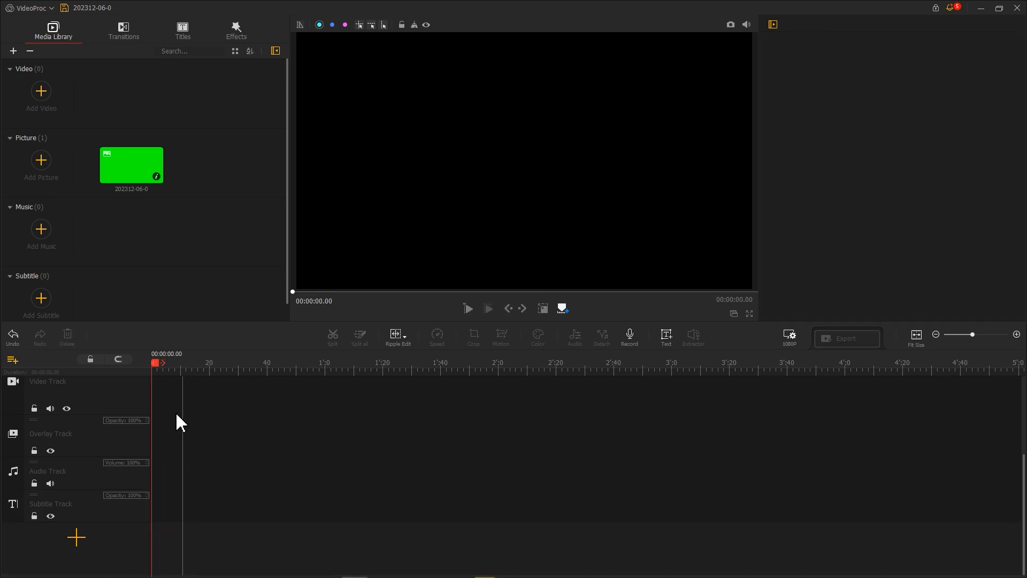
Step: Put the green snapshot on the overlay track and scale it to fill the whole frame
{"action": "left_click_drag", "start_coordinate": [131, 166], "coordinate": [163, 448]}
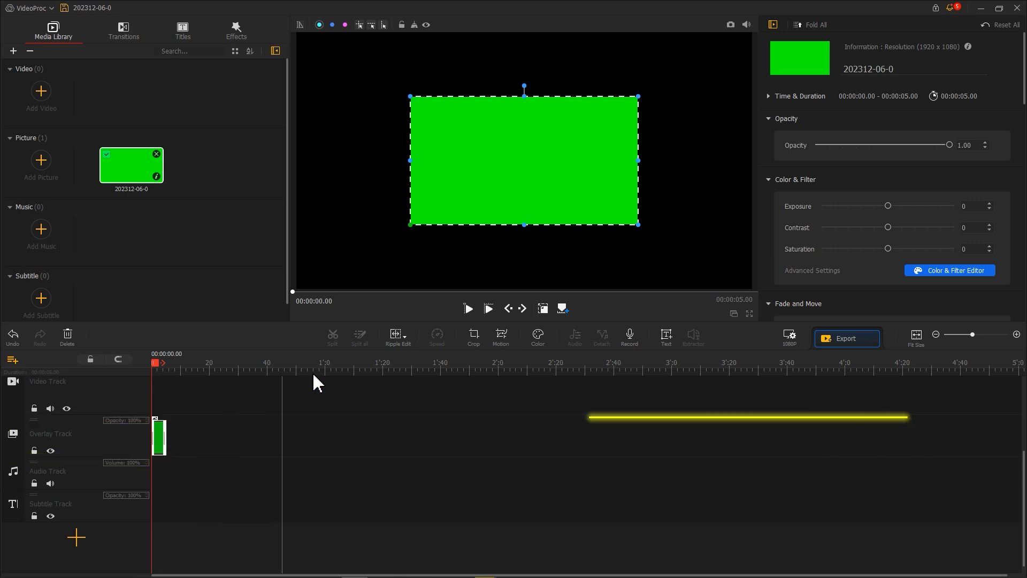
{"action": "left_click", "coordinate": [859, 216]}
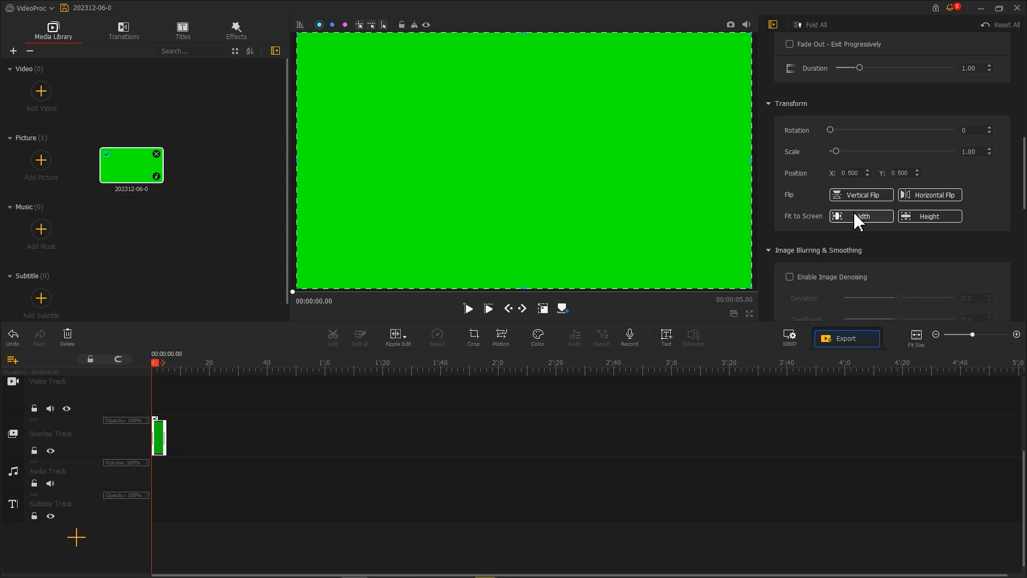
{"action": "left_click", "coordinate": [500, 337]}
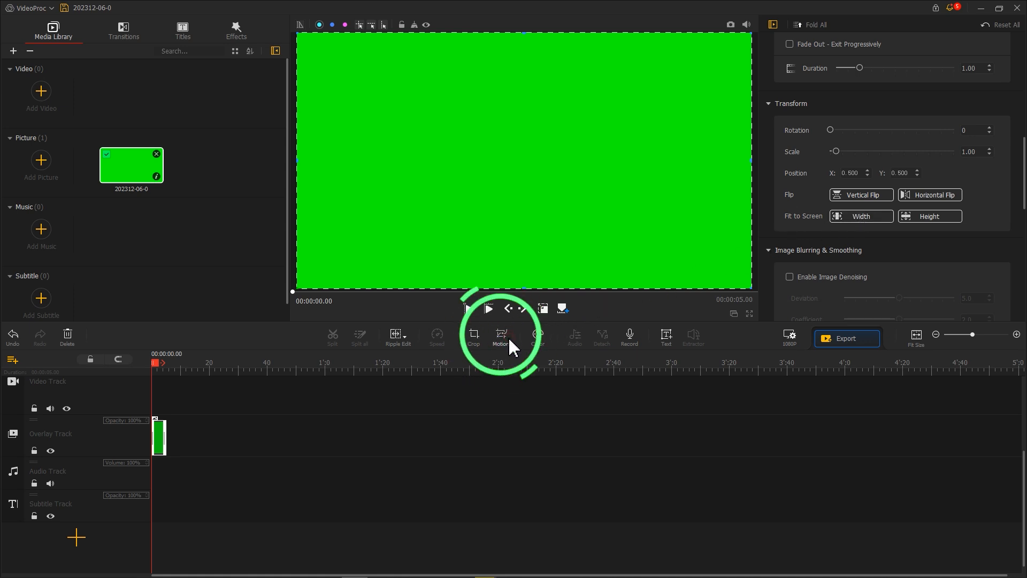
Step: In the Motion Editor, add keyframes at 0.8 s and 1.8 s and slide the frame off the left edge
{"action": "left_click", "coordinate": [501, 337]}
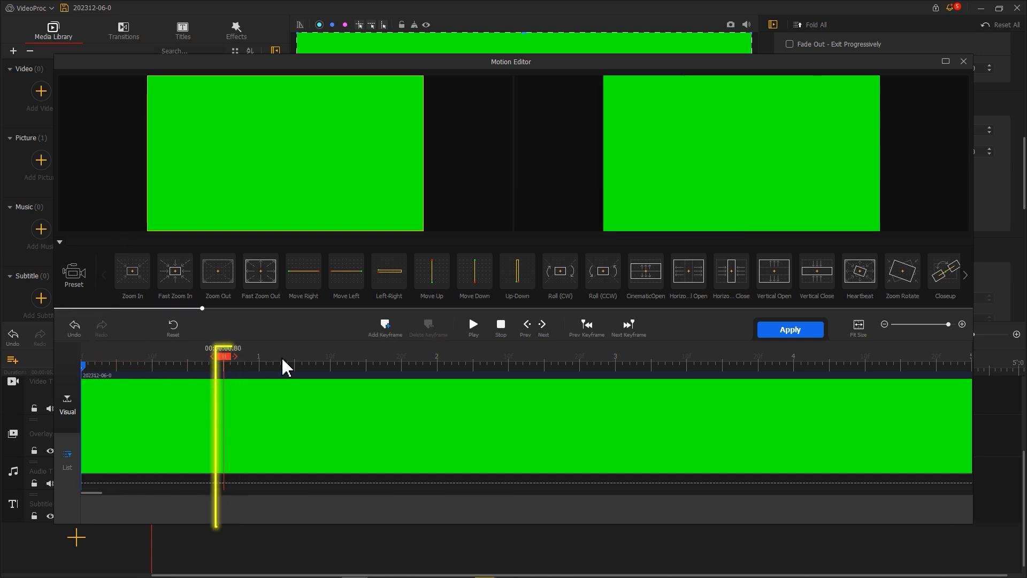
{"action": "left_click", "coordinate": [384, 327]}
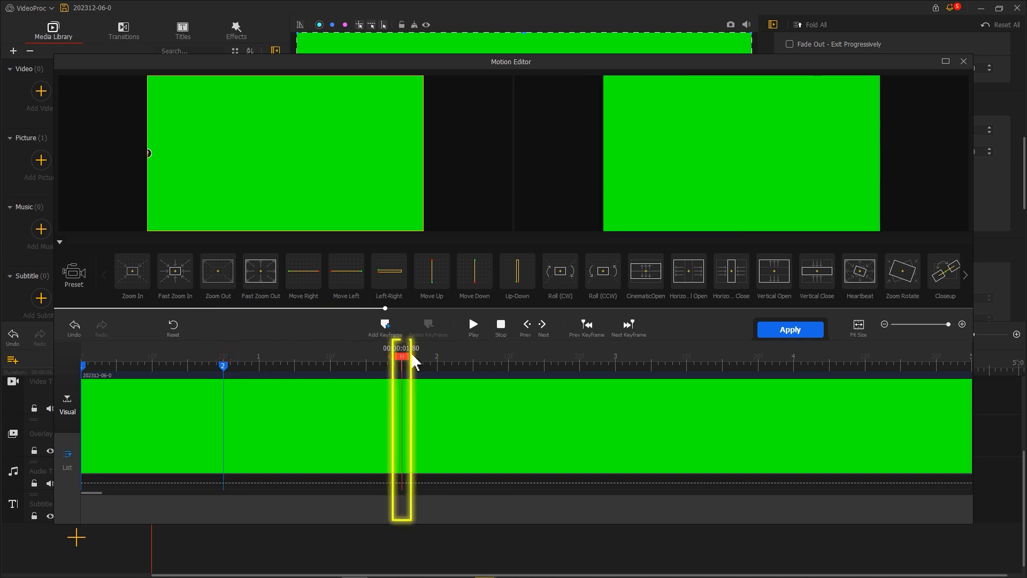
{"action": "left_click", "coordinate": [385, 324]}
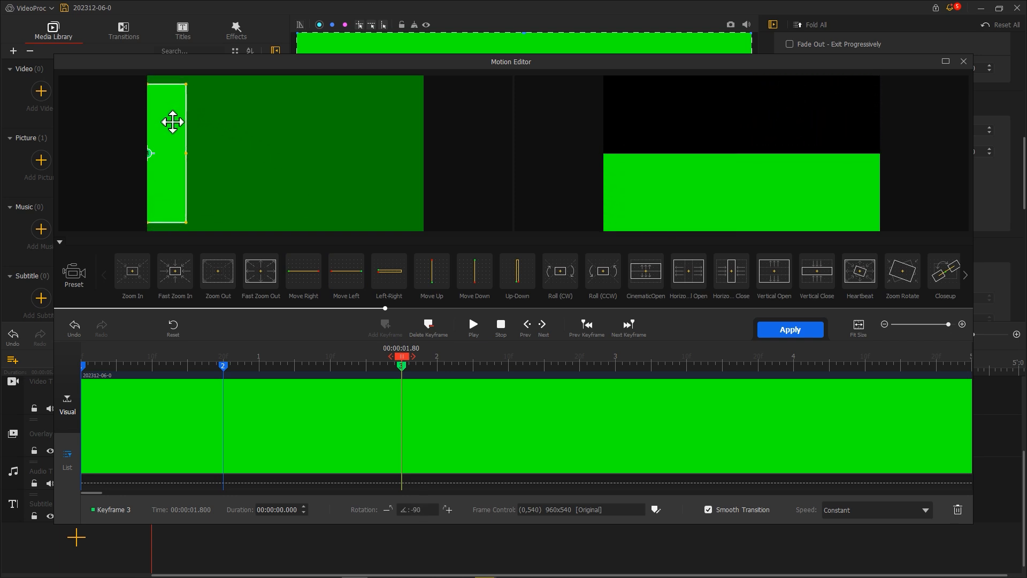
{"action": "left_click_drag", "start_coordinate": [173, 122], "coordinate": [131, 117]}
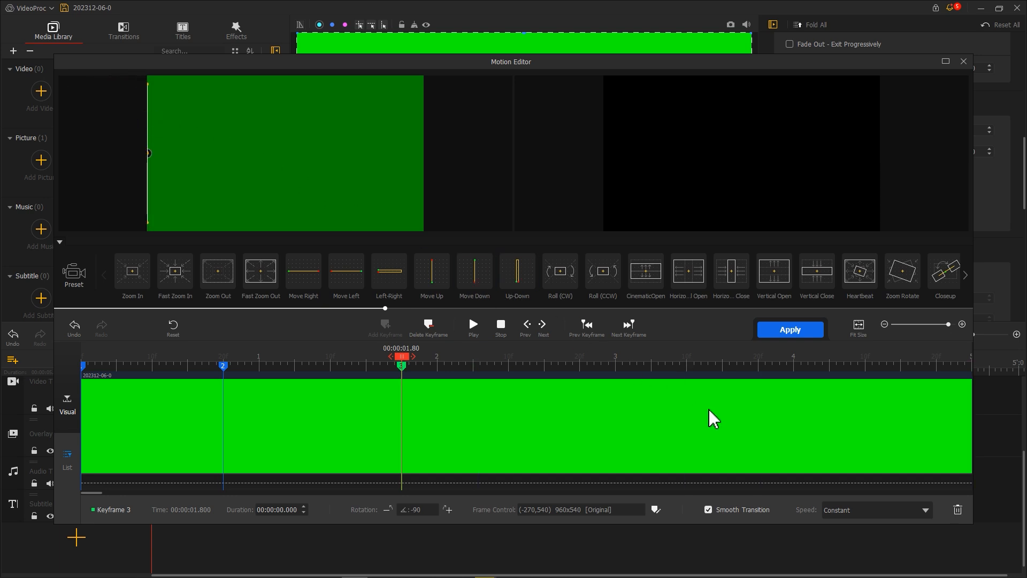
Step: Choose the Speed motion curve and add a final keyframe at 5 s
{"action": "left_click", "coordinate": [875, 510]}
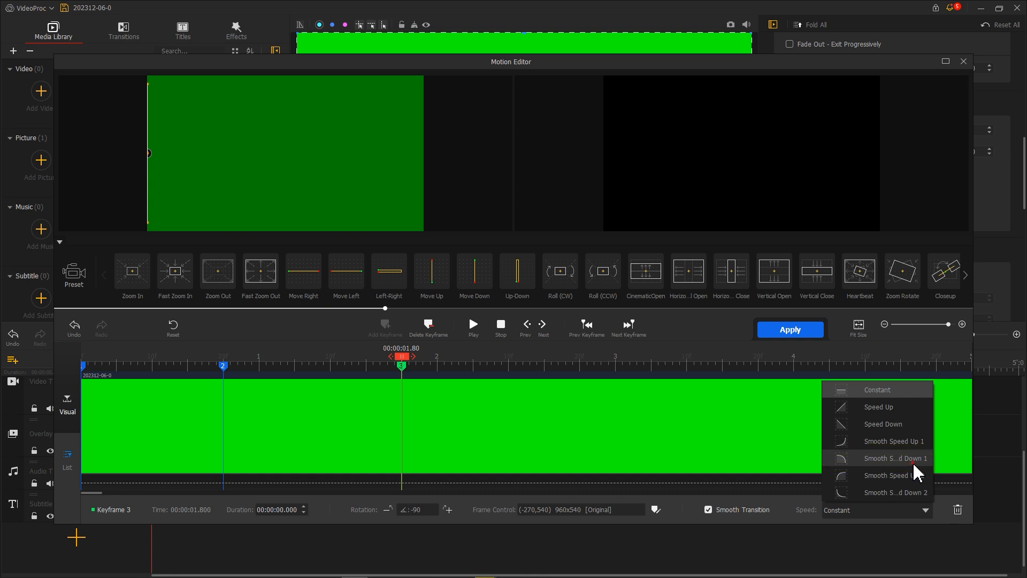
{"action": "left_click", "coordinate": [896, 458]}
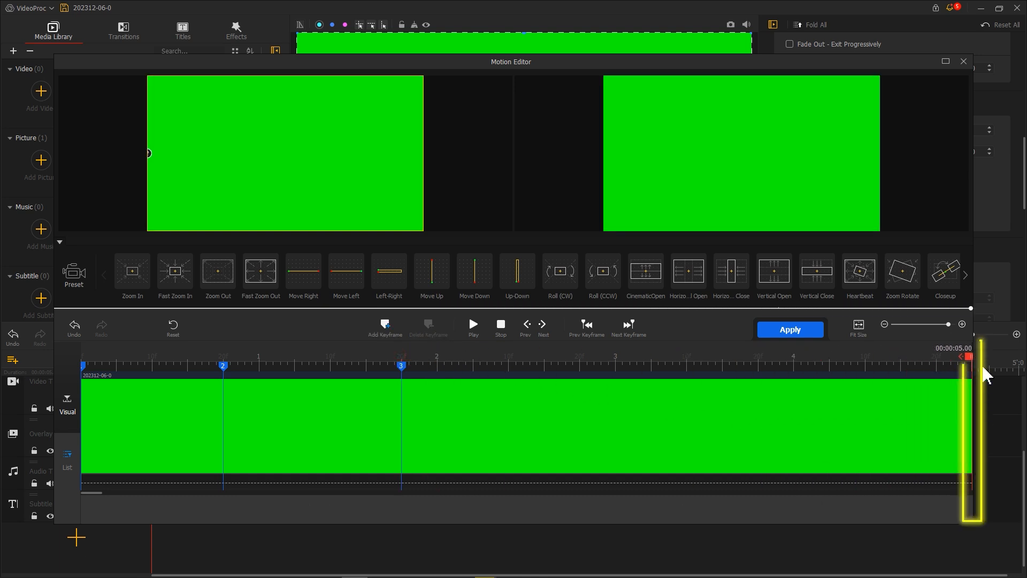
{"action": "left_click", "coordinate": [385, 324]}
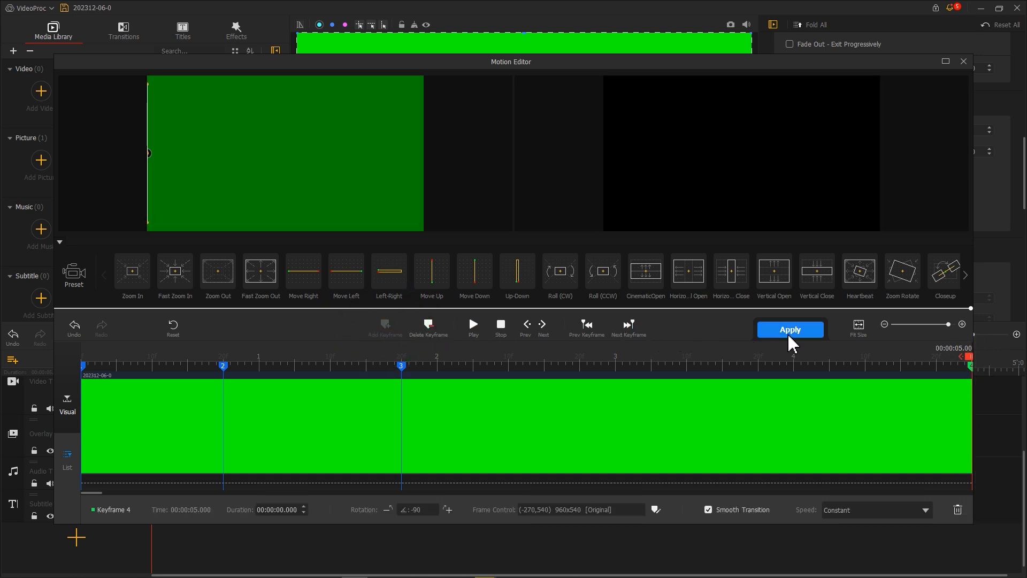
Step: Flip the green overlay clip horizontally and add Overlay Track1 to the timeline
{"action": "left_click", "coordinate": [790, 330]}
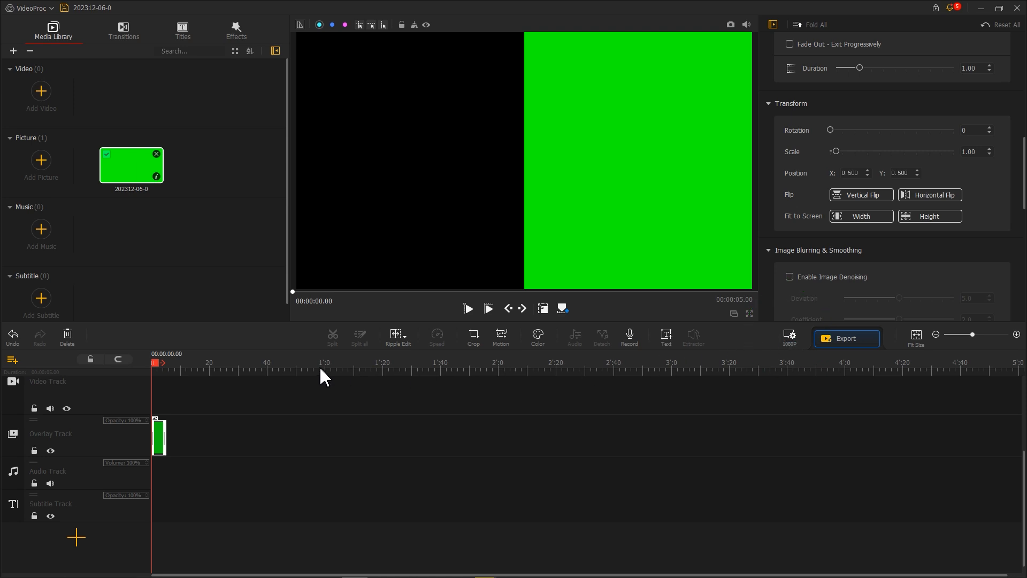
{"action": "right_click", "coordinate": [159, 437]}
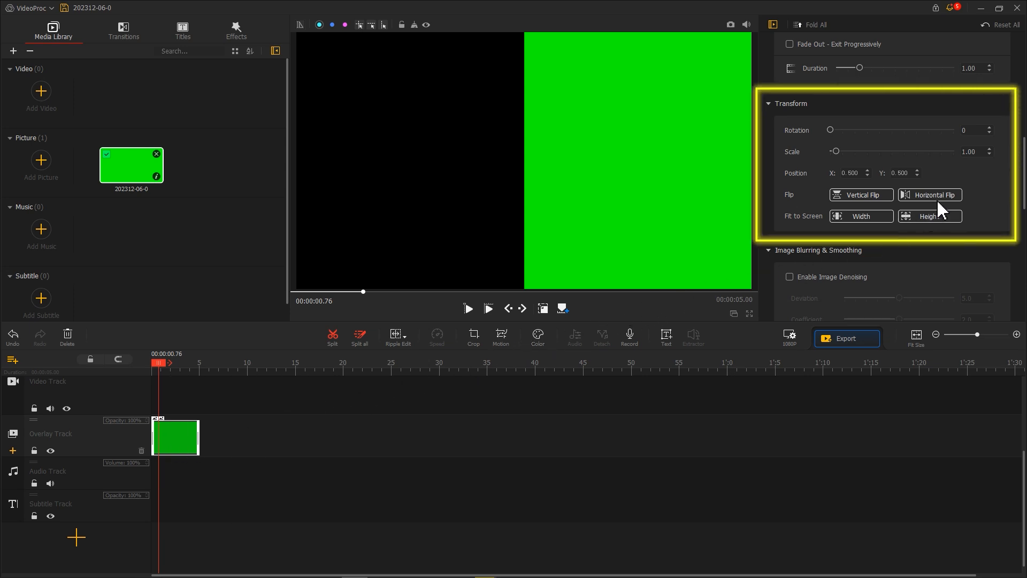
{"action": "left_click", "coordinate": [929, 195]}
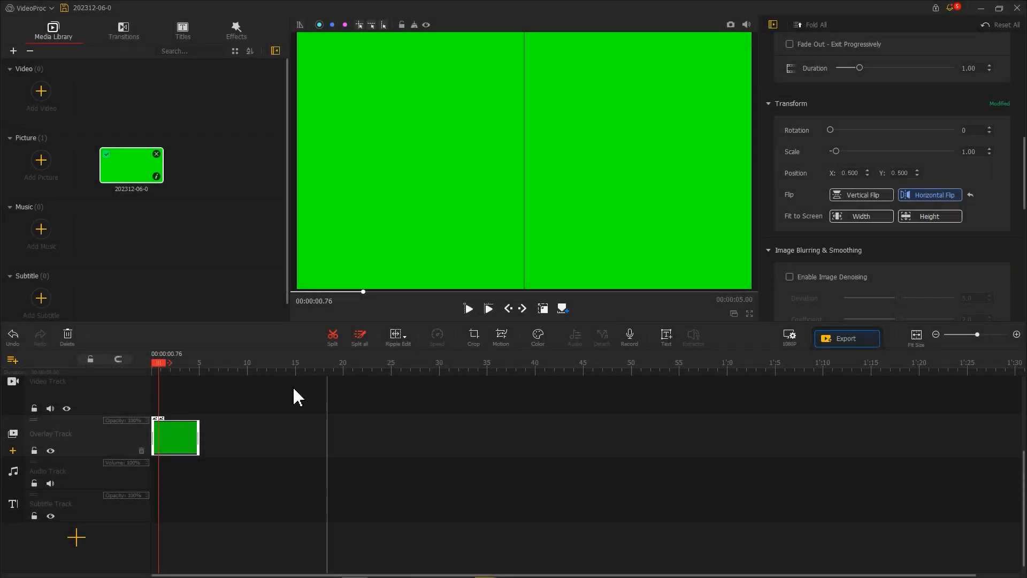
{"action": "left_click", "coordinate": [13, 449]}
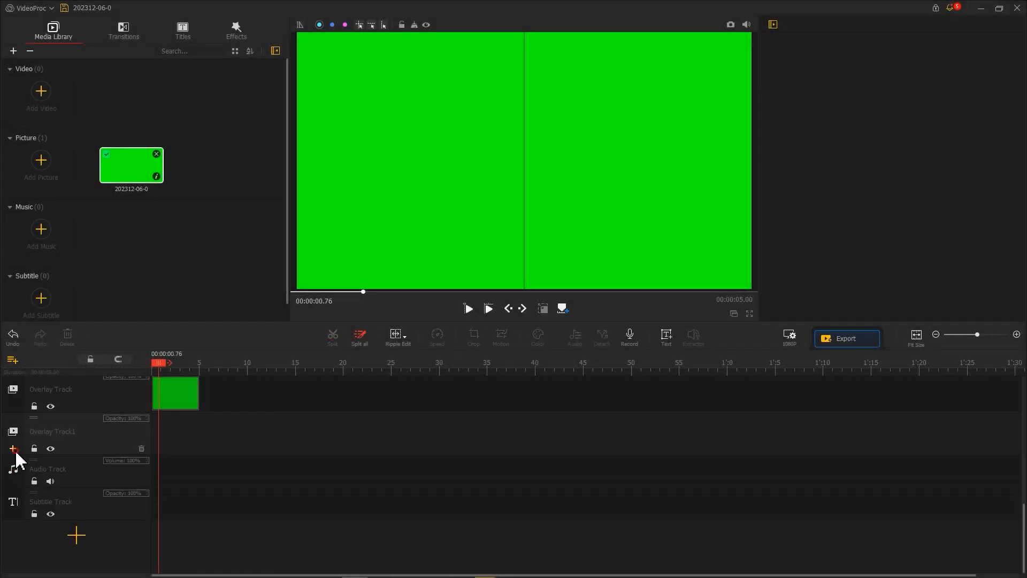
Step: Add Overlay Track2 and copy the green clip onto the new tracks, staggered to about 5 s
{"action": "left_click", "coordinate": [12, 449]}
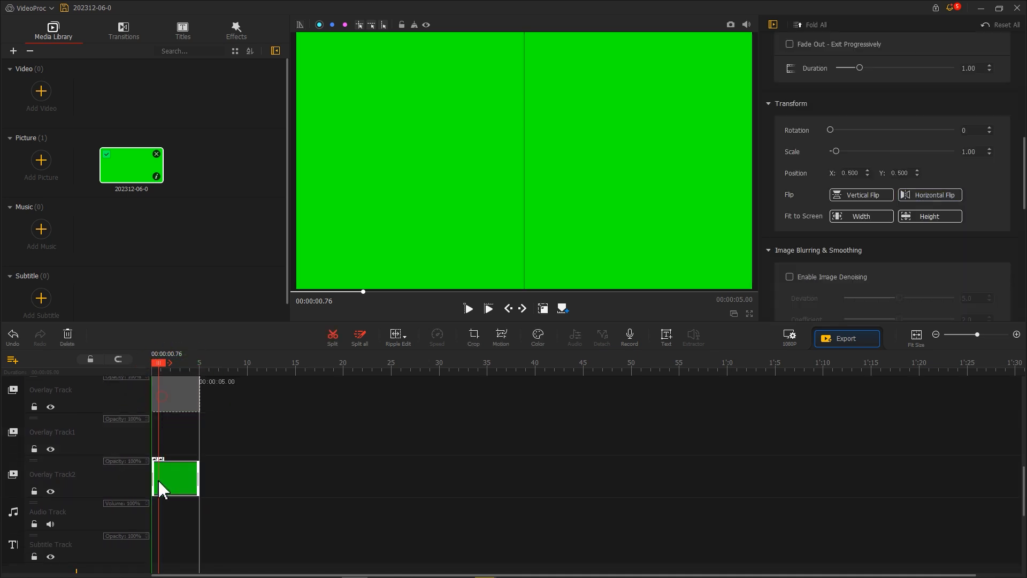
{"action": "right_click", "coordinate": [162, 488]}
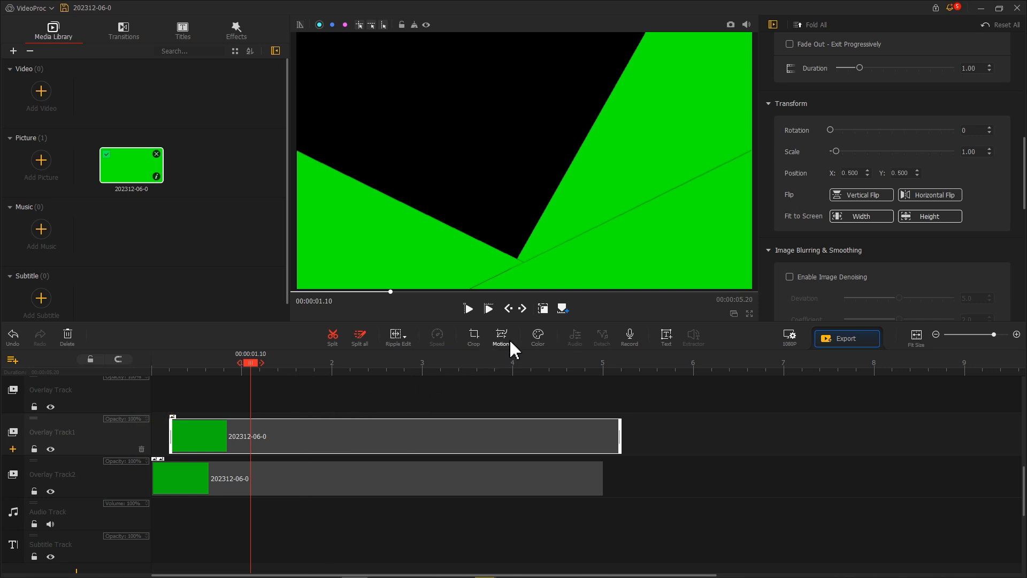
Step: In Color & Filter Editor, shift the green HSL hue to -19 to tint the overlay yellow and apply
{"action": "left_click", "coordinate": [537, 337]}
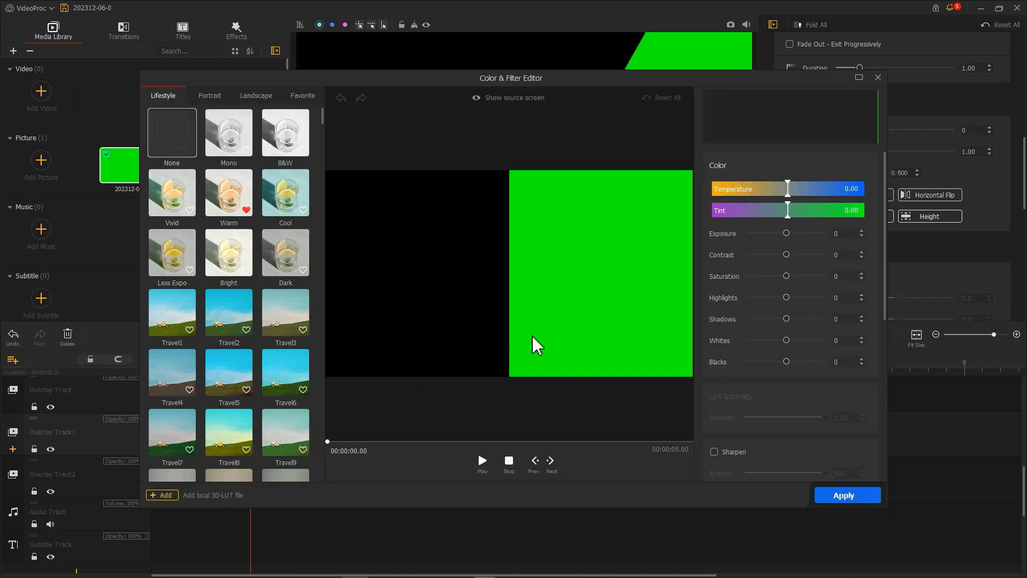
{"action": "scroll", "scroll_direction": "down", "scroll_amount": 3}
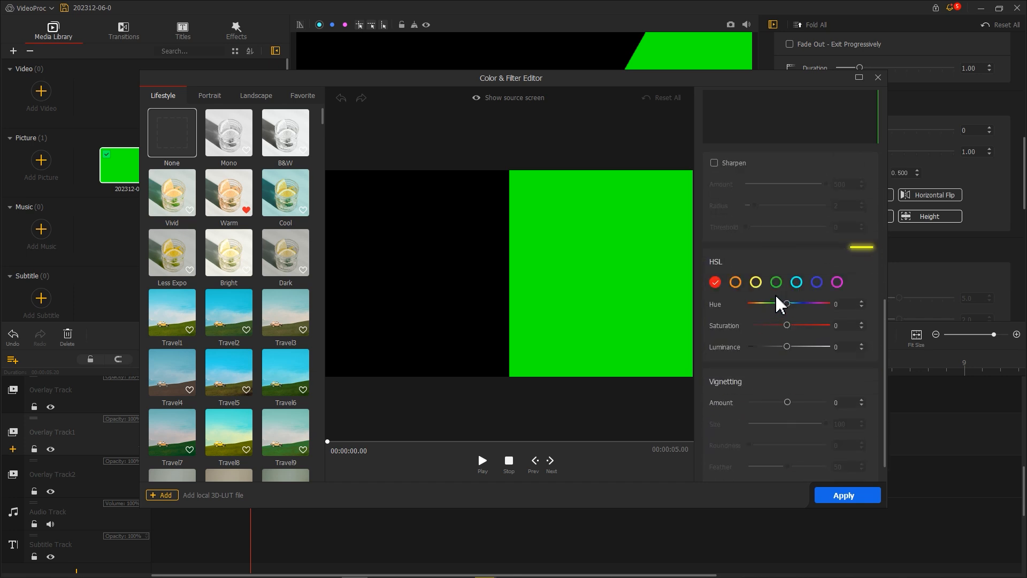
{"action": "left_click_drag", "start_coordinate": [786, 302], "coordinate": [779, 303]}
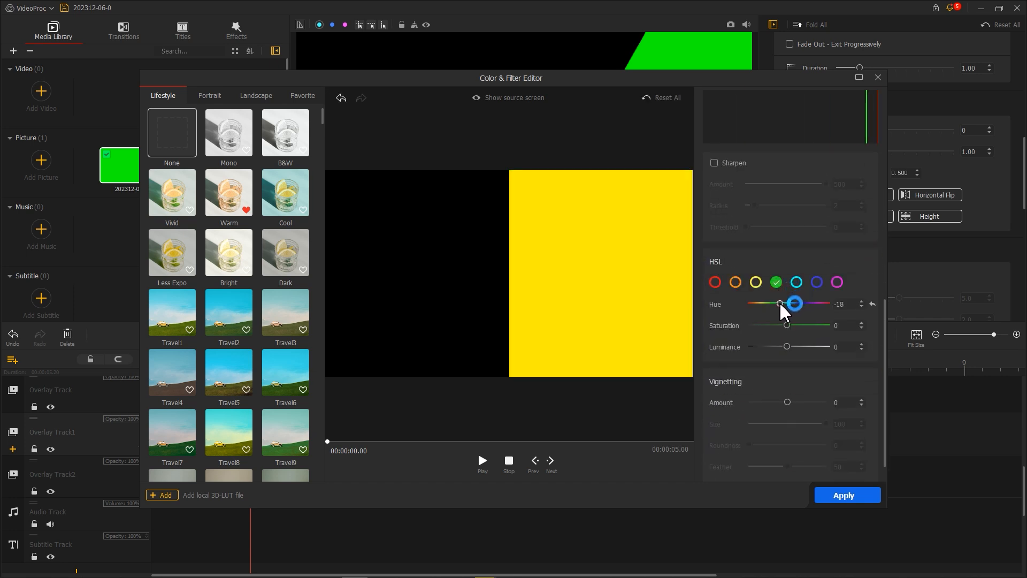
{"action": "left_click_drag", "start_coordinate": [793, 303], "coordinate": [777, 303]}
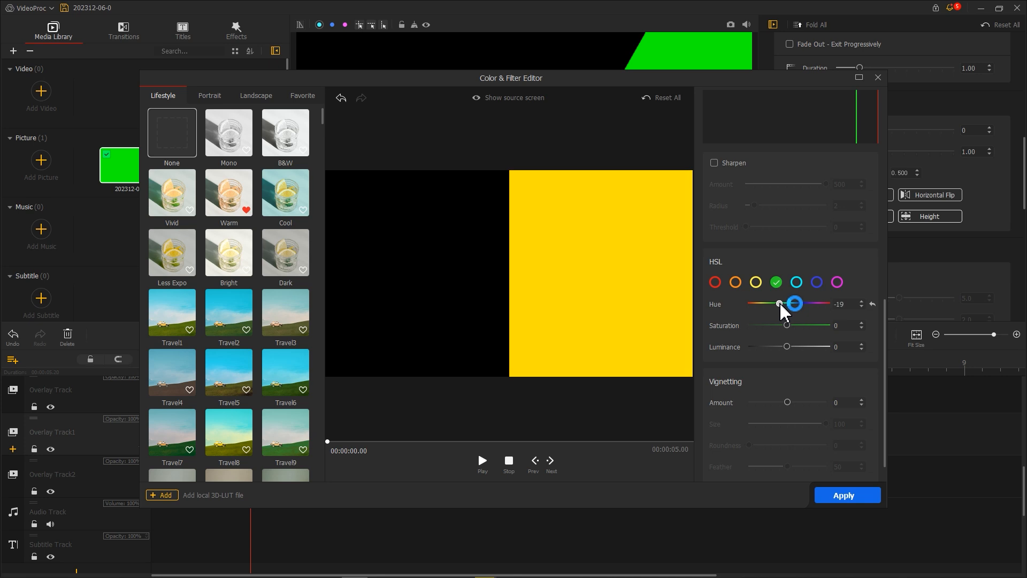
{"action": "left_click", "coordinate": [845, 494]}
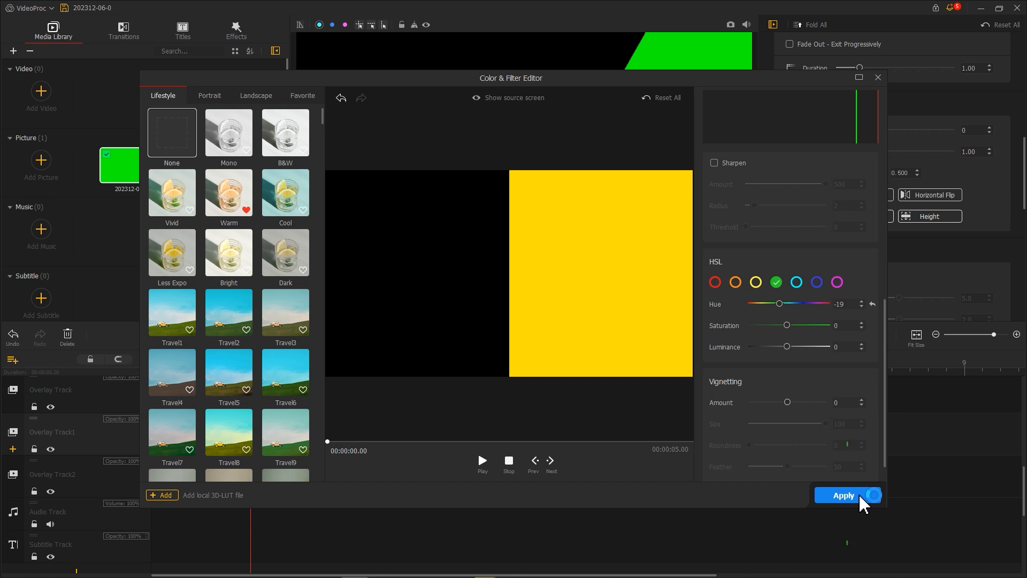
{"action": "left_click", "coordinate": [843, 494]}
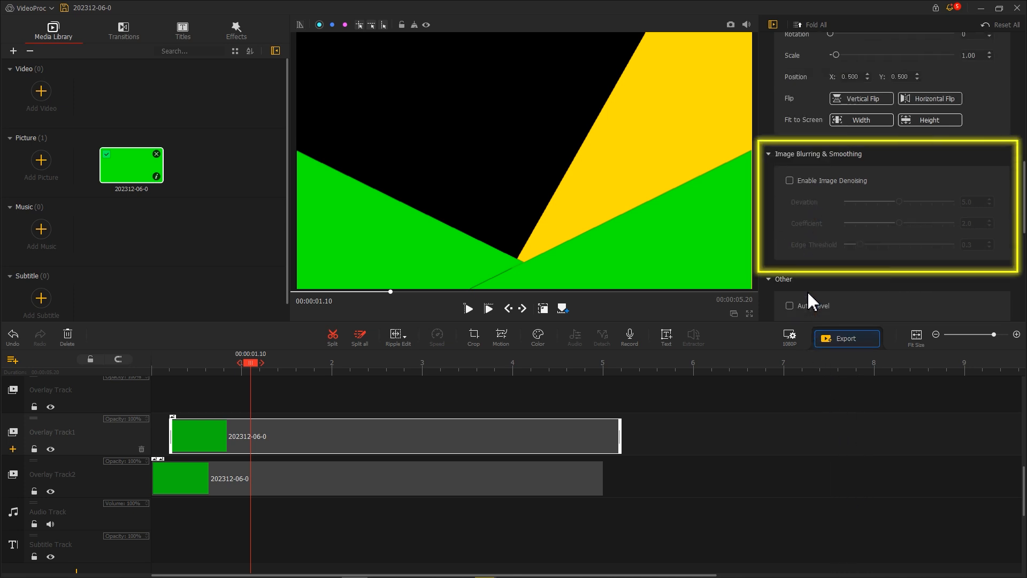
Step: Enable image denoising with deviation 6.5, coefficient 3.5 and edge threshold 2.0
{"action": "left_click", "coordinate": [790, 180]}
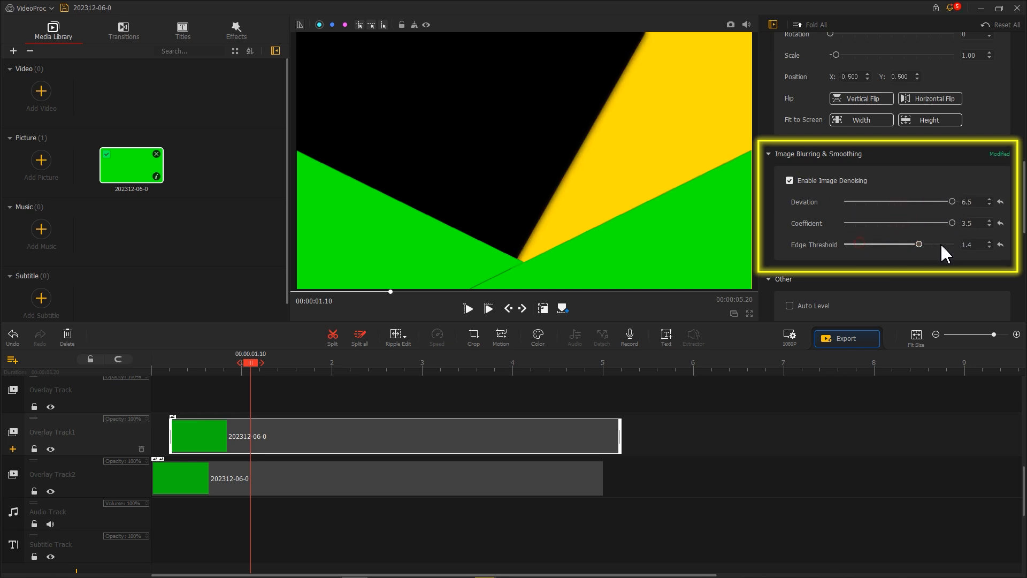
{"action": "left_click_drag", "start_coordinate": [918, 244], "coordinate": [951, 244]}
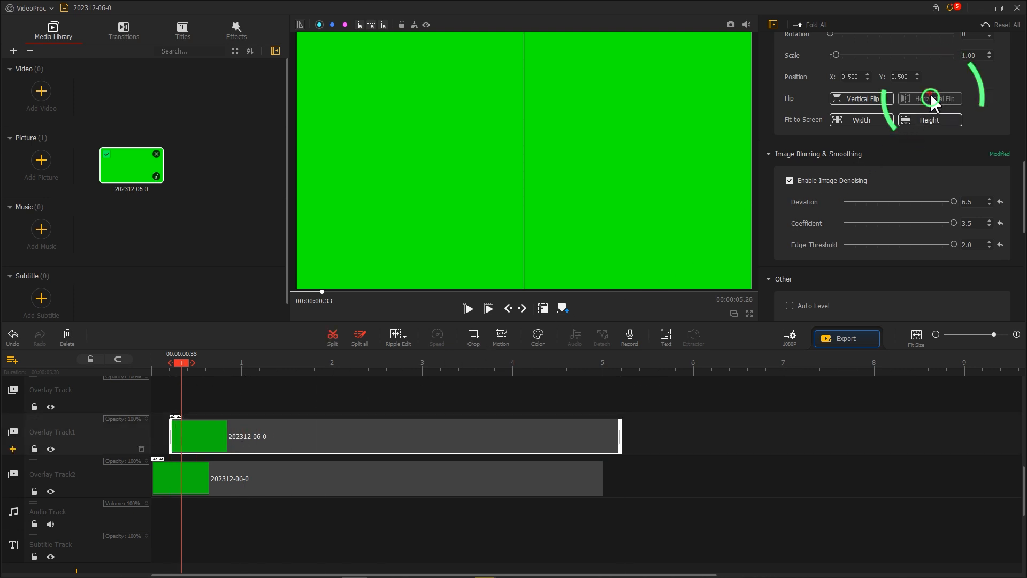
Step: Flip the Overlay Track1 clip horizontally, add a third copy and place the Memphis zigzag clip on the video track
{"action": "left_click", "coordinate": [930, 99]}
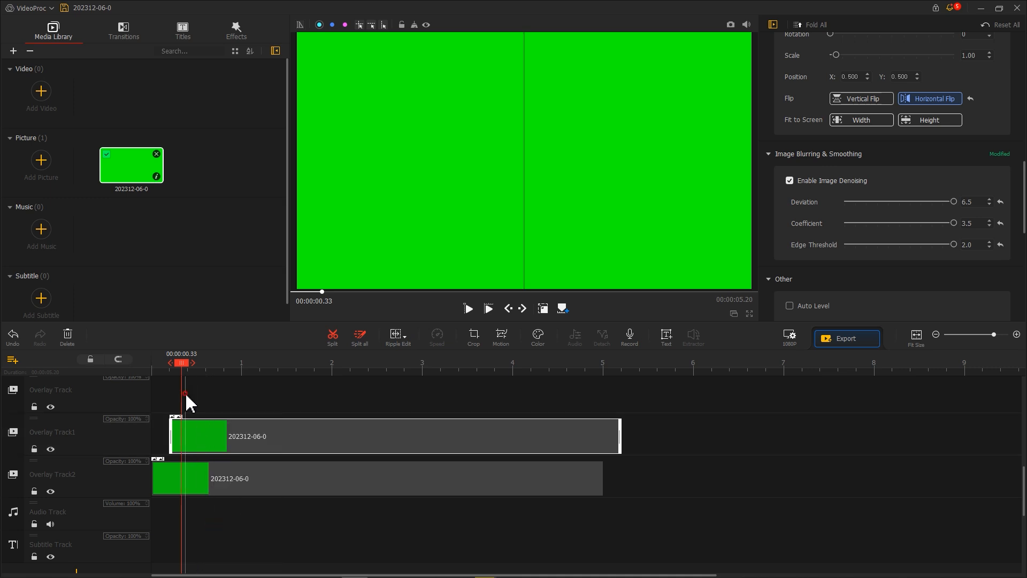
{"action": "left_click", "coordinate": [536, 337]}
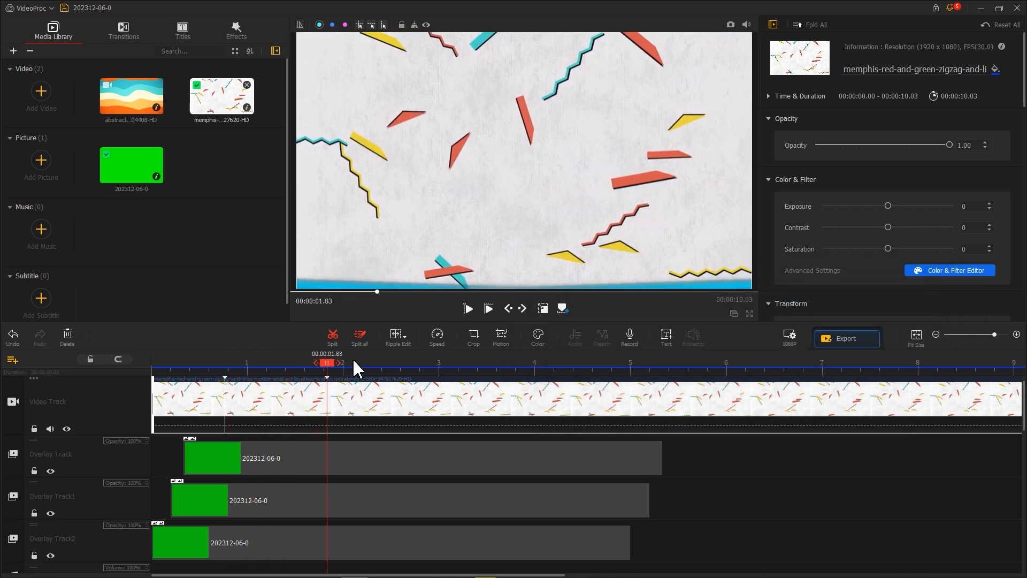
Step: Add a motion keyframe to the Memphis background in the Motion Editor
{"action": "left_click", "coordinate": [500, 337]}
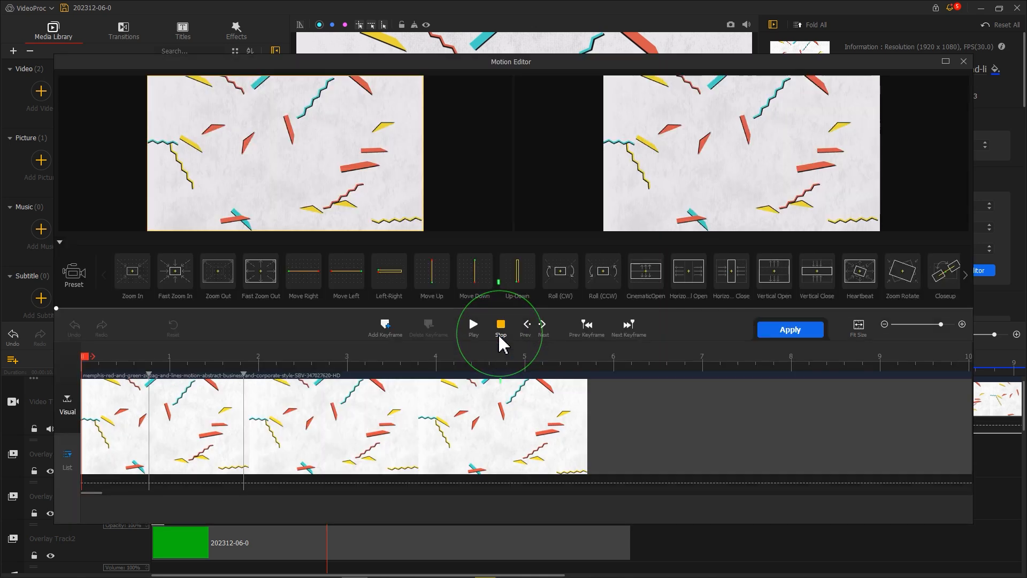
{"action": "left_click", "coordinate": [472, 327]}
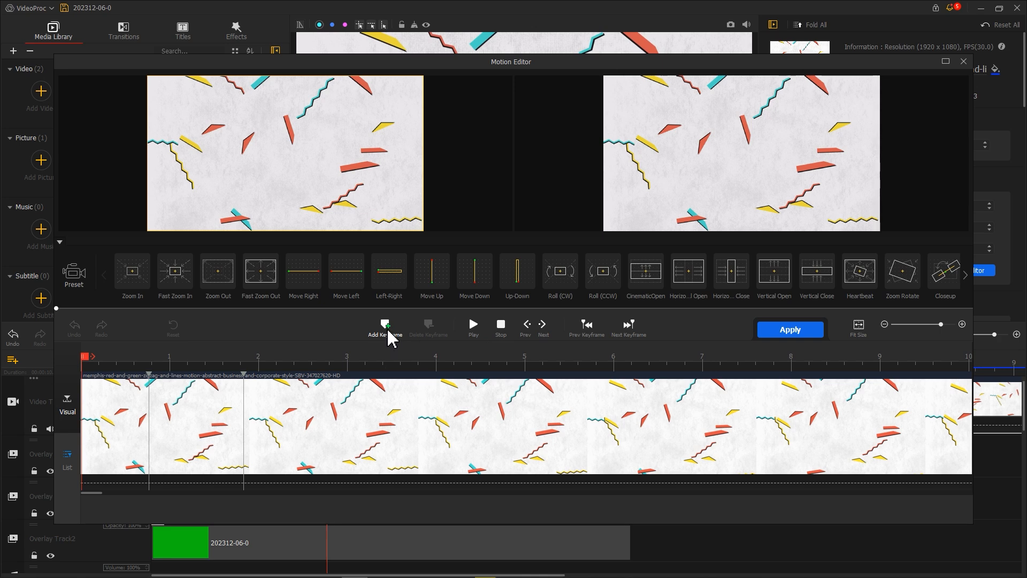
{"action": "left_click", "coordinate": [384, 327]}
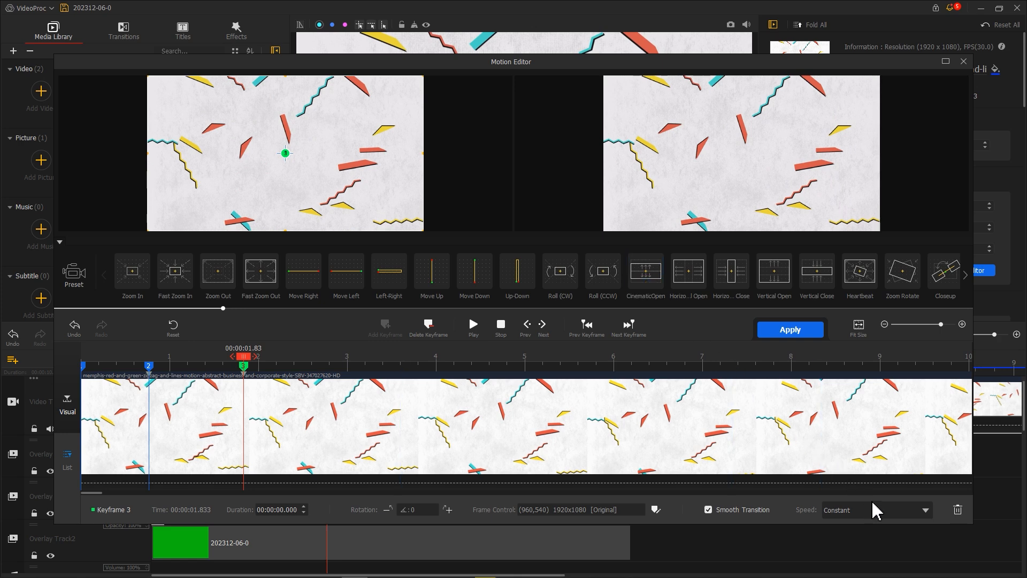
Step: Give Keyframe 3 the Smooth Speed Down 1 easing
{"action": "left_click", "coordinate": [876, 509]}
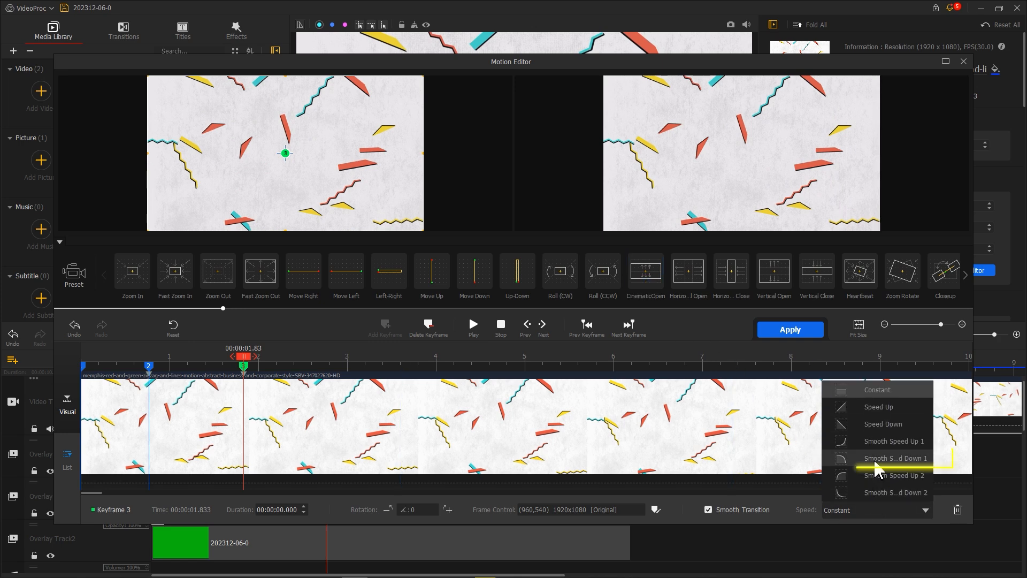
{"action": "left_click", "coordinate": [895, 458]}
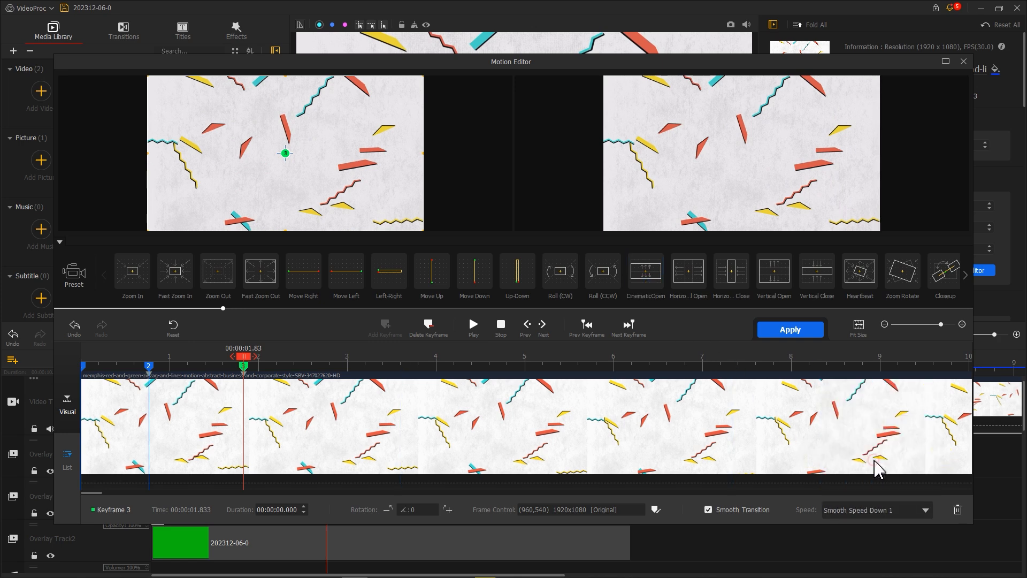
{"action": "left_click", "coordinate": [789, 329]}
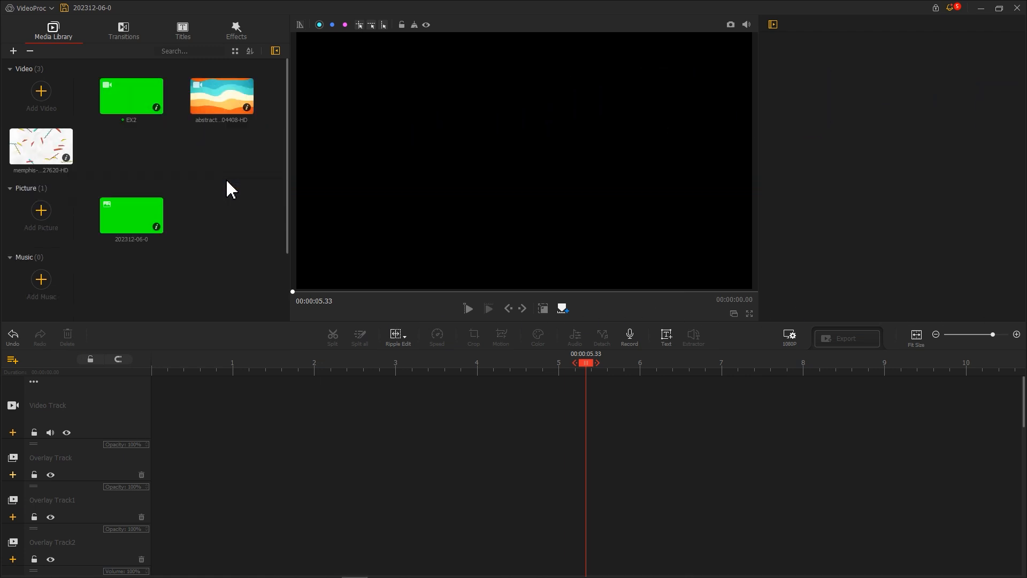
{"action": "mouse_move", "coordinate": [170, 140]}
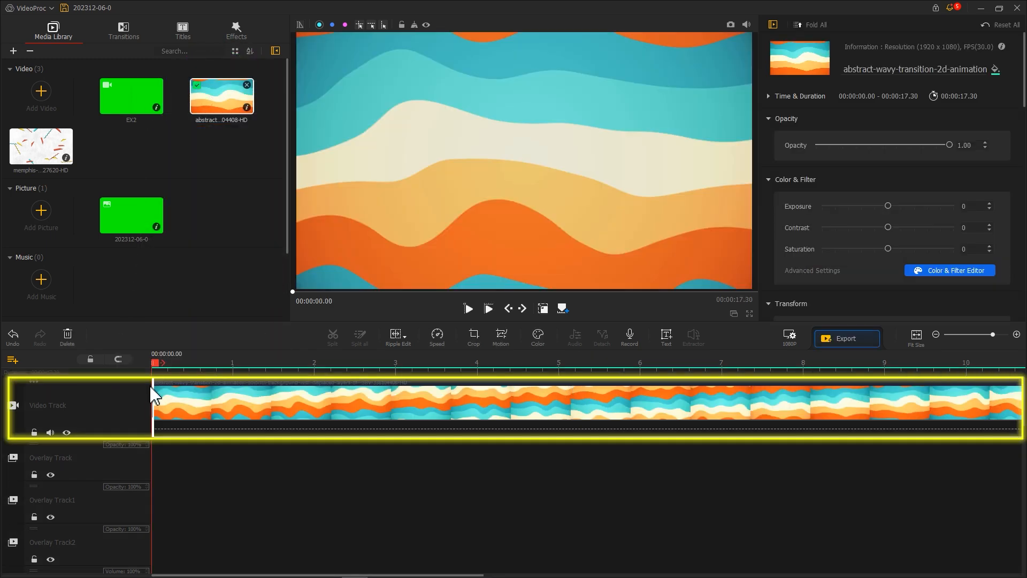
Step: Place the green EX2 clip on the first overlay track at 00:00:00
{"action": "left_click", "coordinate": [130, 96]}
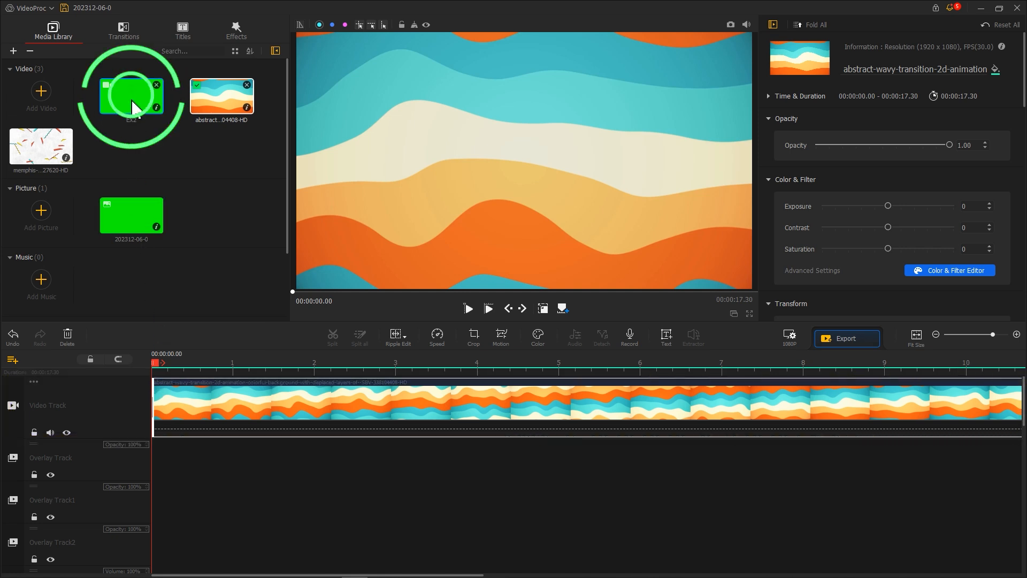
{"action": "left_click_drag", "start_coordinate": [131, 95], "coordinate": [164, 455]}
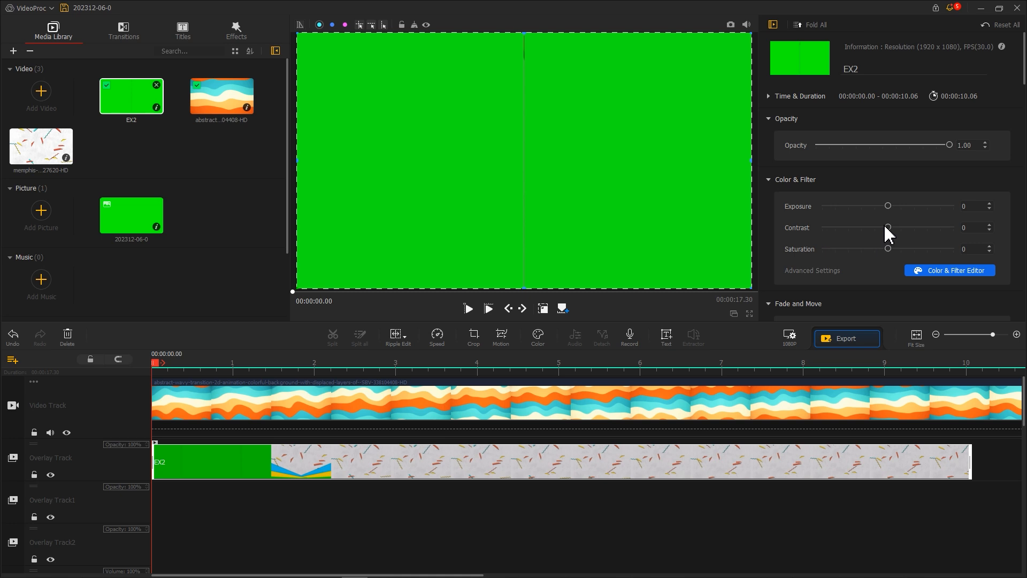
Step: Raise EX2's contrast to 53 and choose green as the chroma key colour
{"action": "left_click_drag", "start_coordinate": [888, 227], "coordinate": [923, 227]}
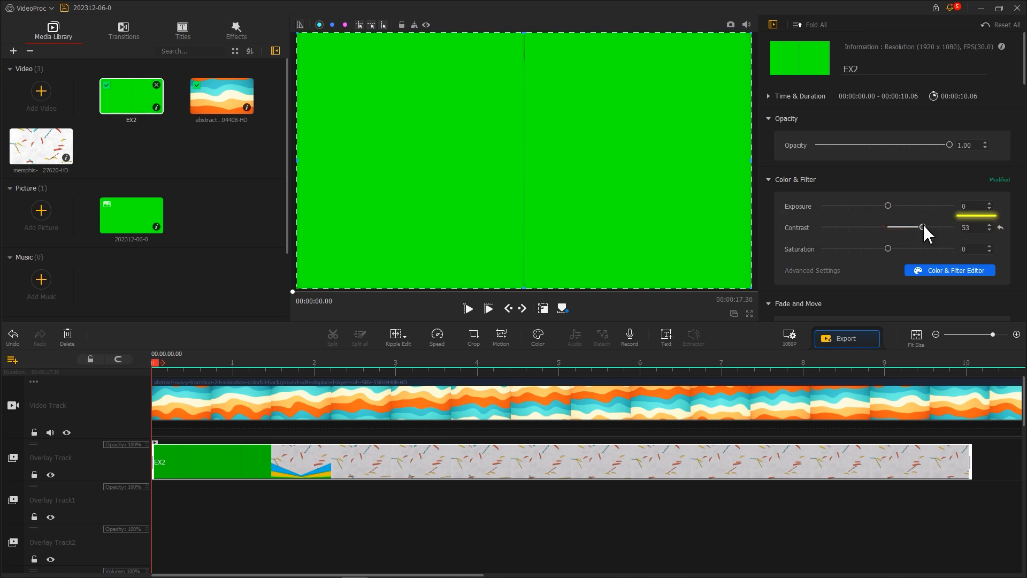
{"action": "scroll", "scroll_direction": "down", "scroll_amount": 3}
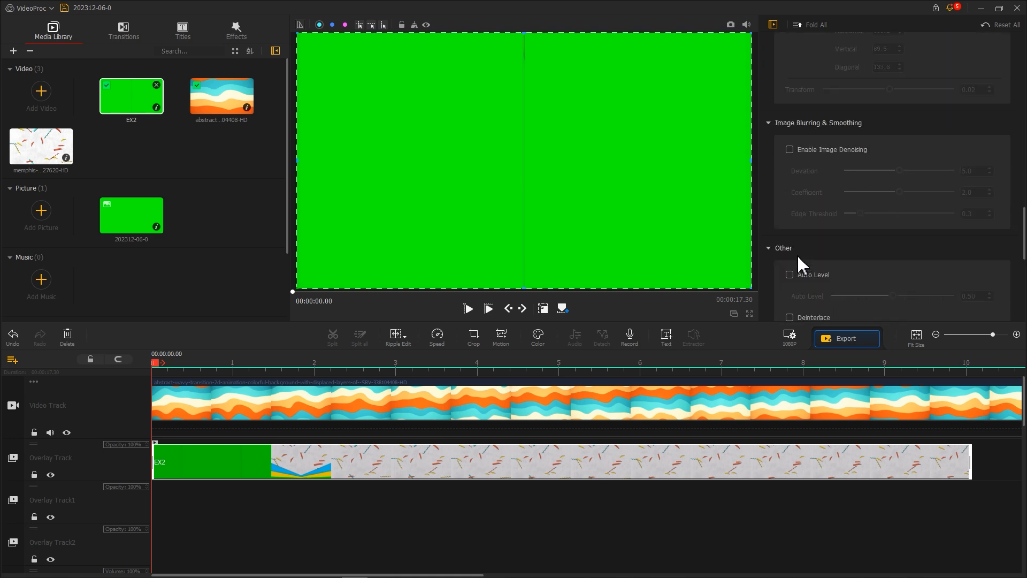
{"action": "left_click", "coordinate": [833, 239]}
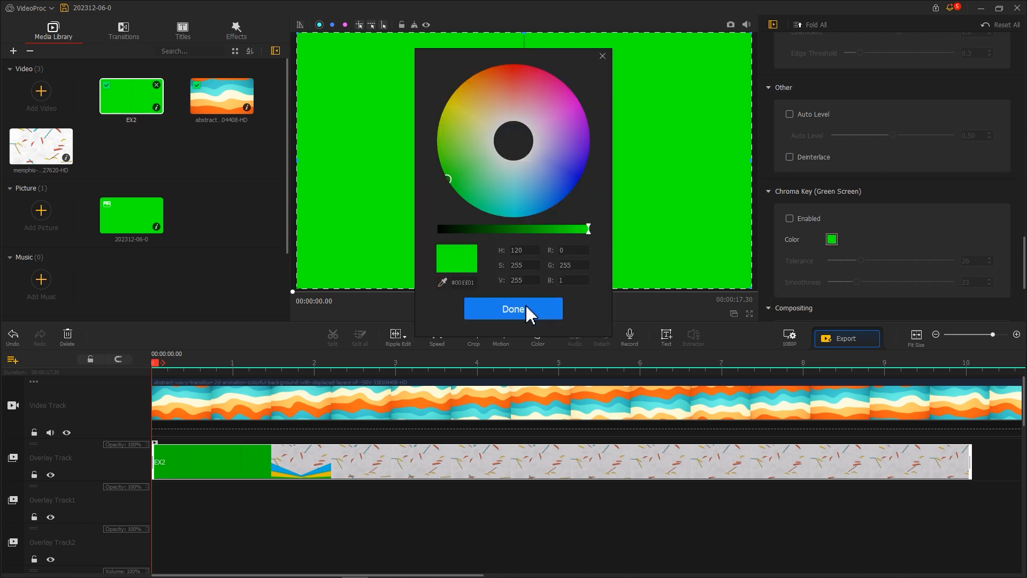
{"action": "left_click", "coordinate": [513, 308]}
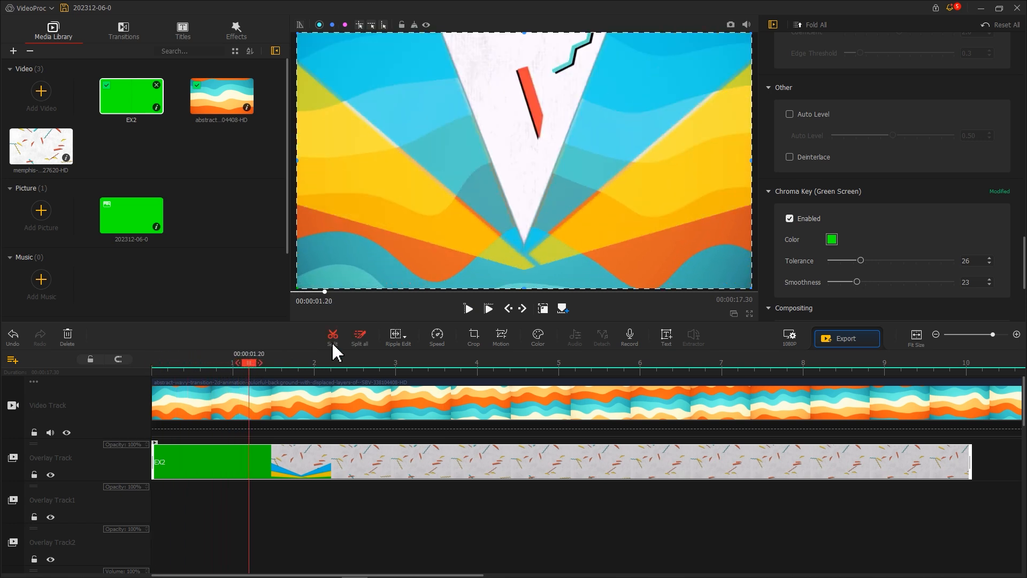
Step: Tune the green key to tolerance 15 and smoothness 12
{"action": "left_click_drag", "start_coordinate": [863, 260], "coordinate": [854, 260]}
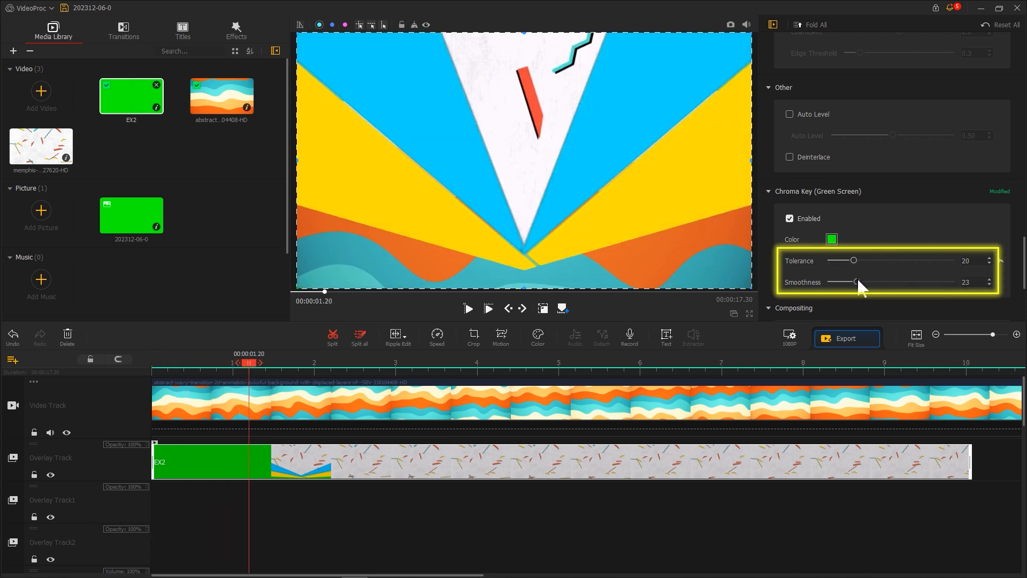
{"action": "left_click_drag", "start_coordinate": [855, 282], "coordinate": [846, 282]}
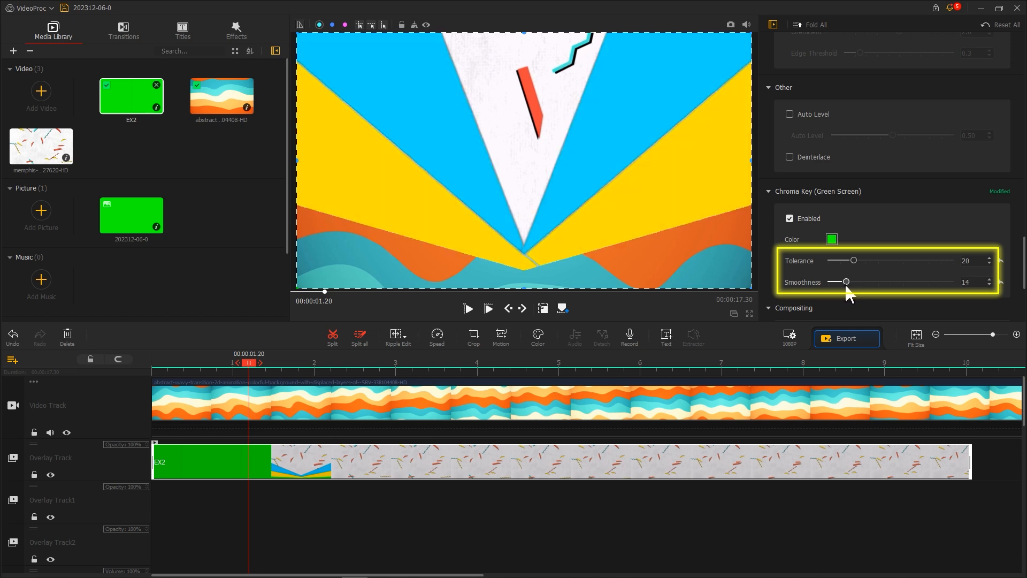
{"action": "left_click_drag", "start_coordinate": [854, 260], "coordinate": [867, 260]}
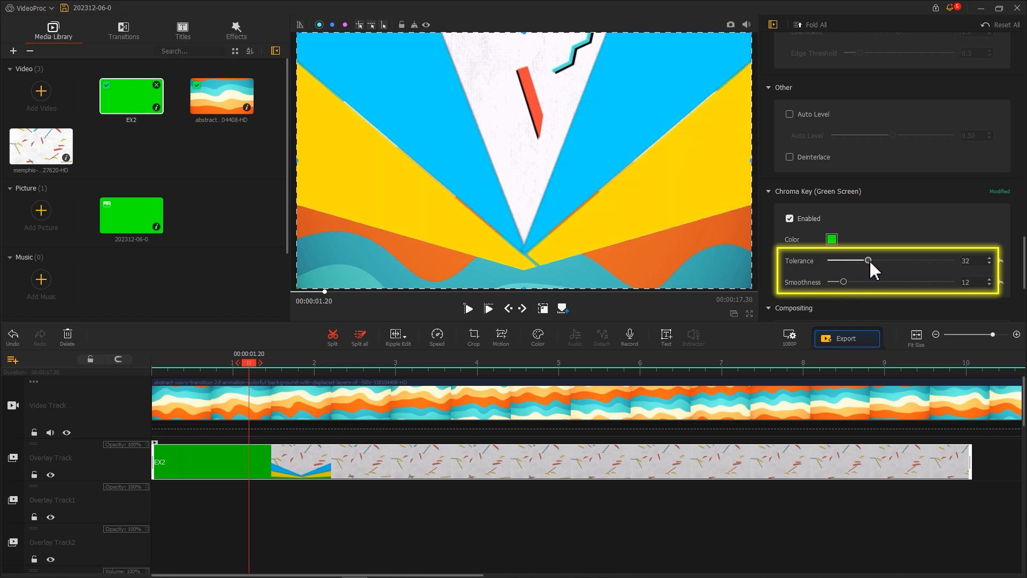
{"action": "left_click_drag", "start_coordinate": [868, 260], "coordinate": [848, 260]}
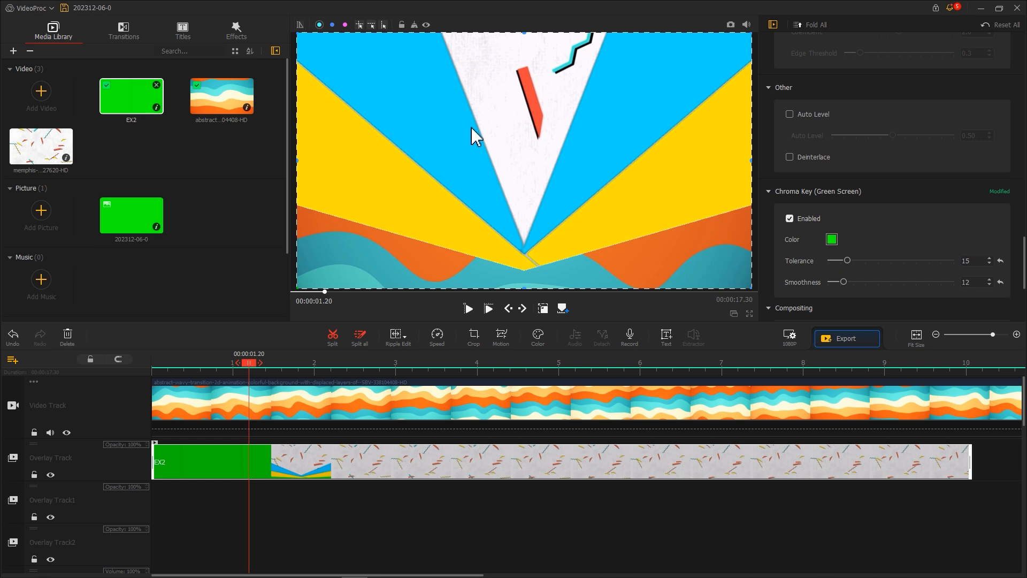
{"action": "left_click", "coordinate": [182, 28]}
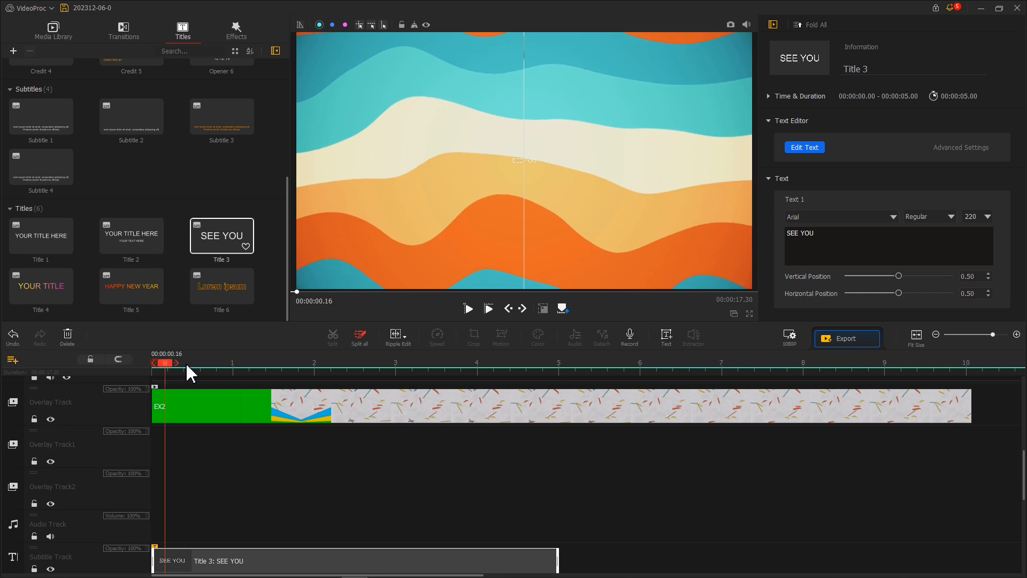
Step: Move the SEE YOU title to start at 1.26 s and open its text editor
{"action": "left_click_drag", "start_coordinate": [166, 363], "coordinate": [262, 363]}
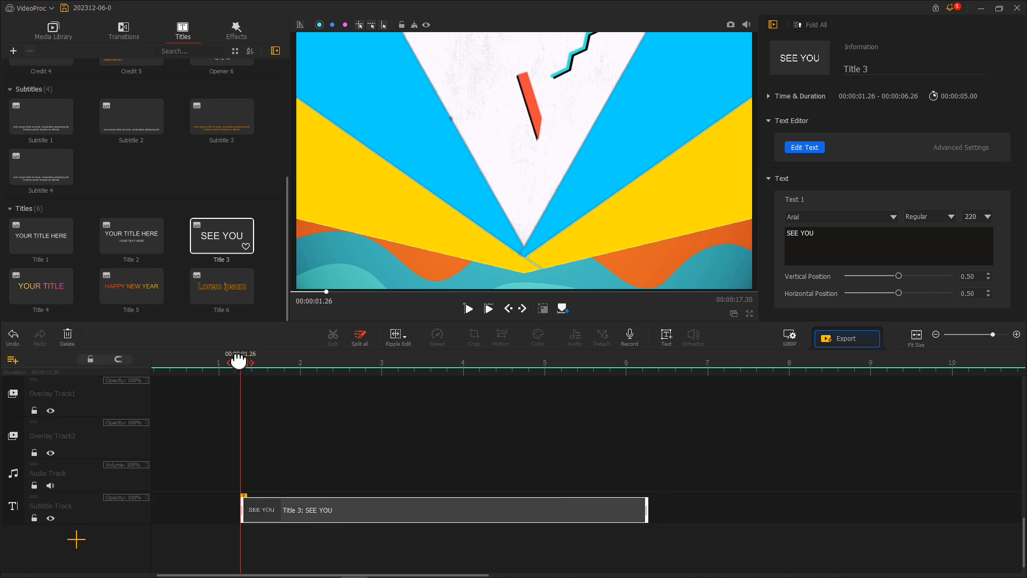
{"action": "left_click_drag", "start_coordinate": [241, 363], "coordinate": [278, 363]}
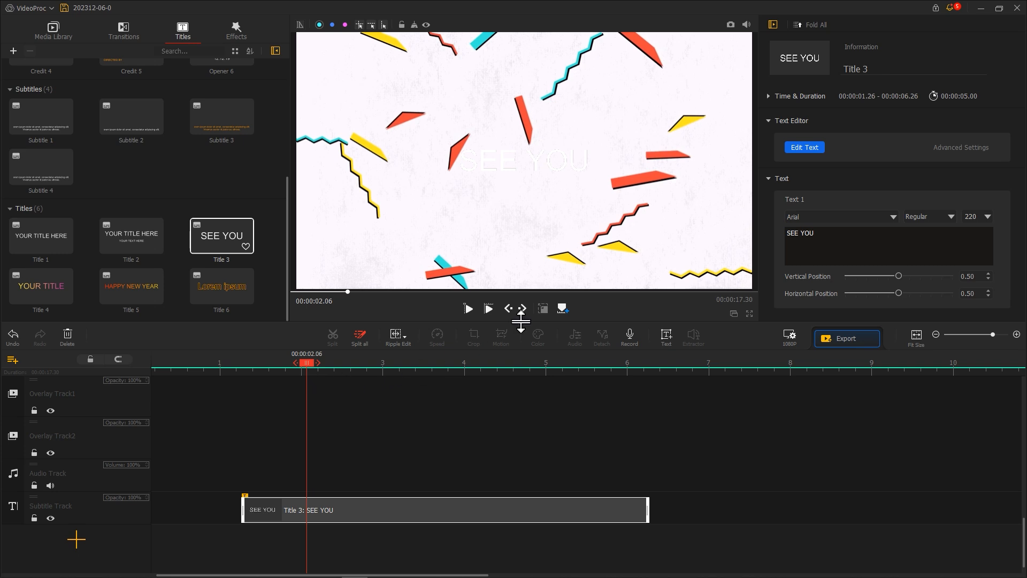
{"action": "left_click", "coordinate": [804, 146]}
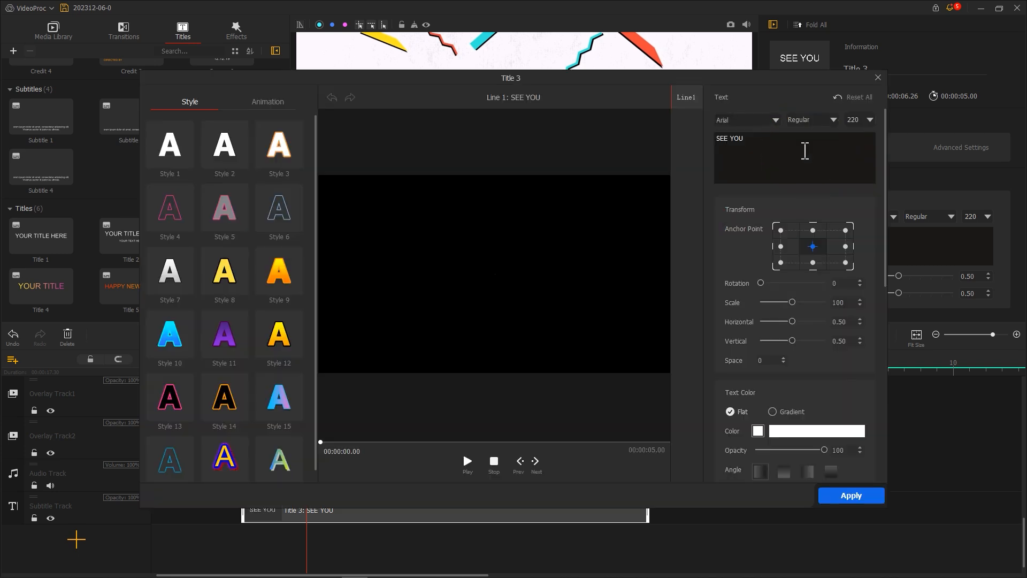
Step: Change the title text to HELLO WORLD in red
{"action": "left_click", "coordinate": [467, 460]}
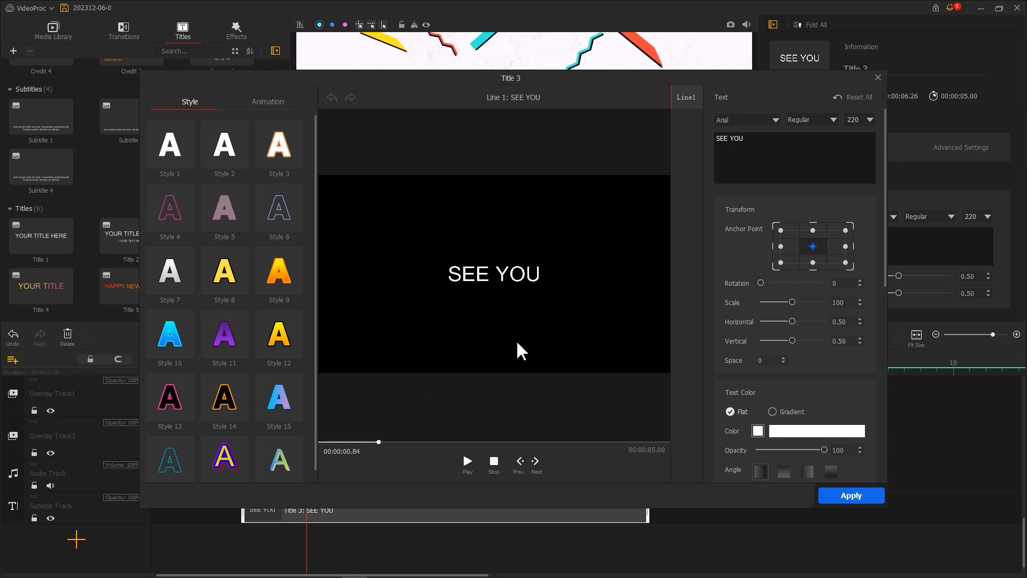
{"action": "type", "text": "HELLO WORLD"}
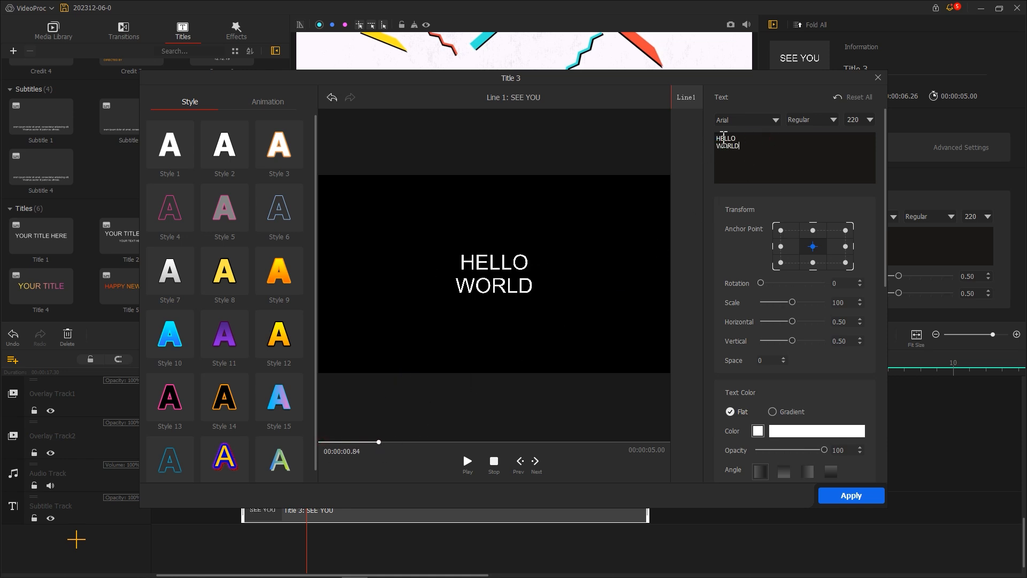
{"action": "left_click", "coordinate": [746, 120]}
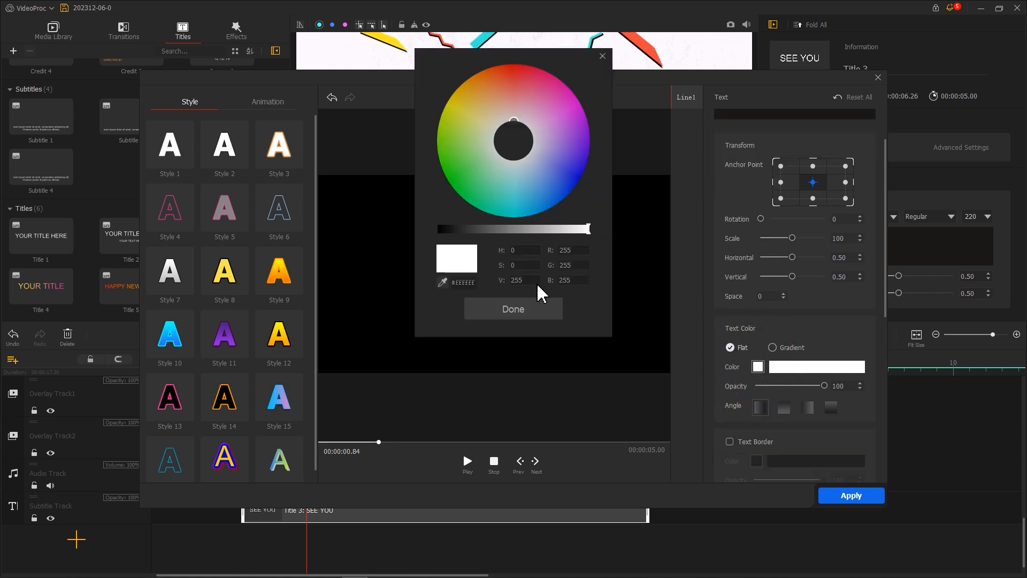
{"action": "left_click", "coordinate": [510, 77]}
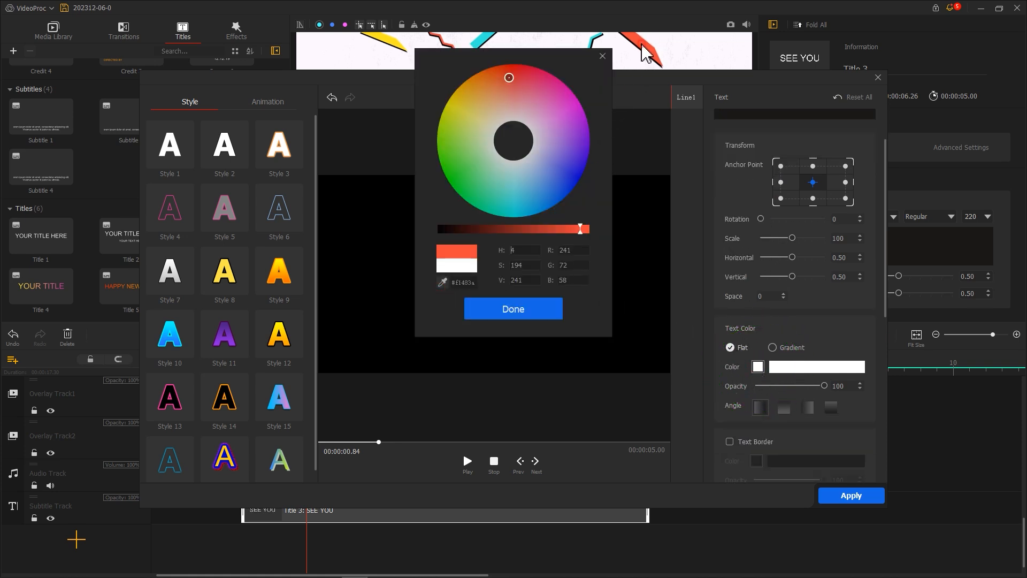
{"action": "left_click", "coordinate": [513, 308]}
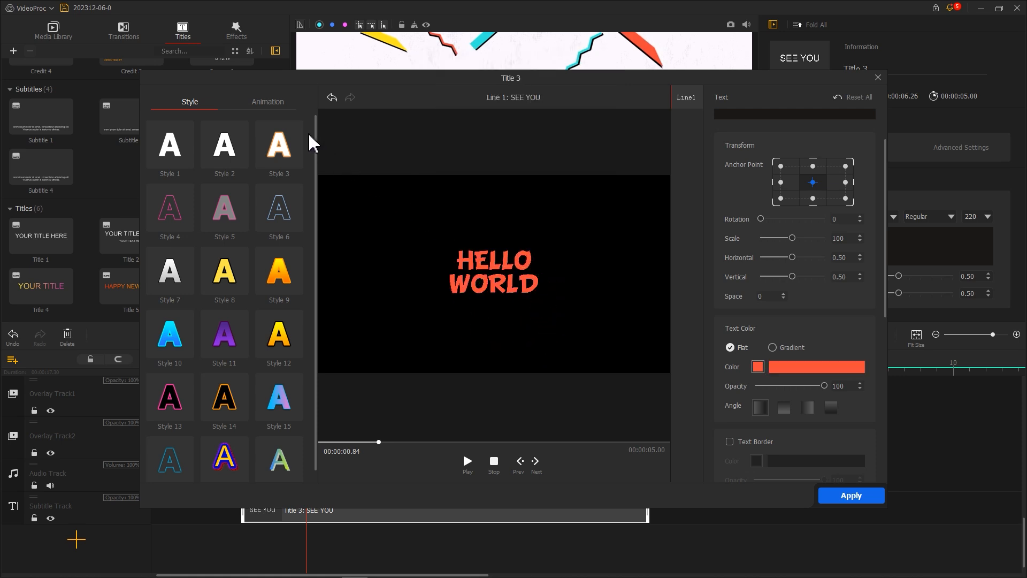
Step: Apply the Zoom In animation and commit the title changes
{"action": "left_click", "coordinate": [267, 102]}
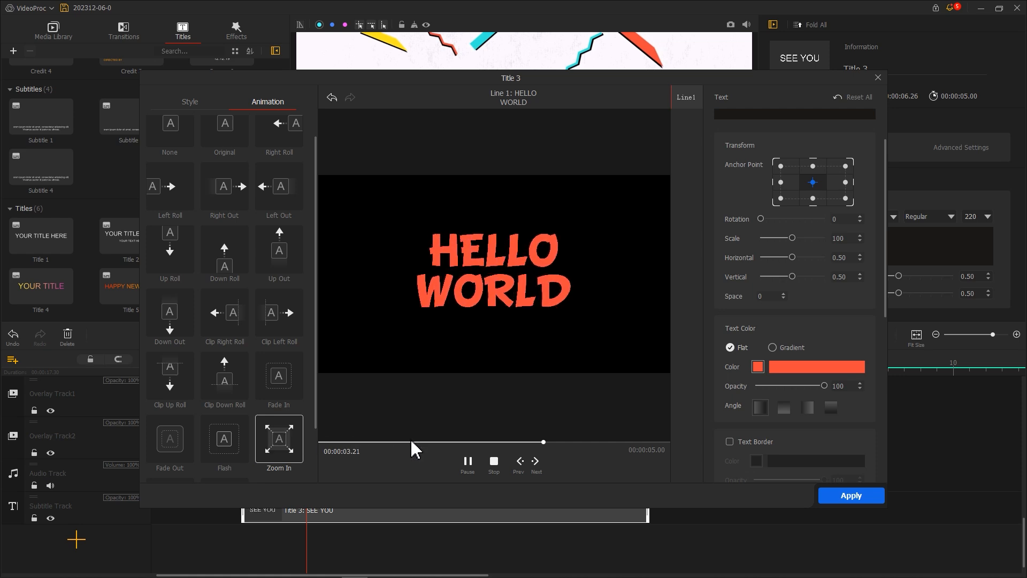
{"action": "left_click", "coordinate": [849, 494]}
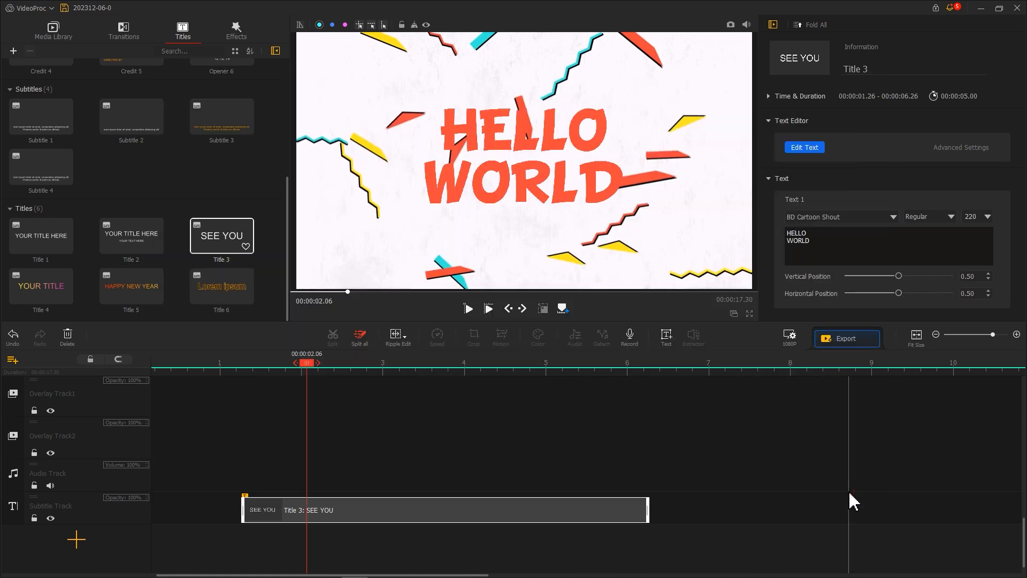